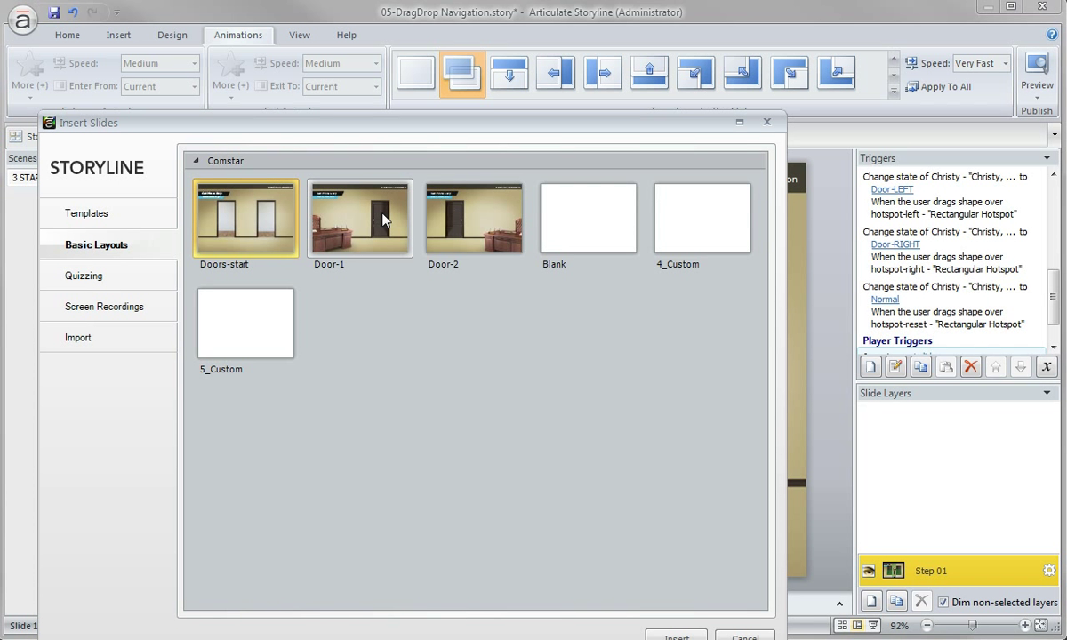
# Insert a Door-1 layout slide after Step 01 in the START scene
pyautogui.doubleClick(360, 218)
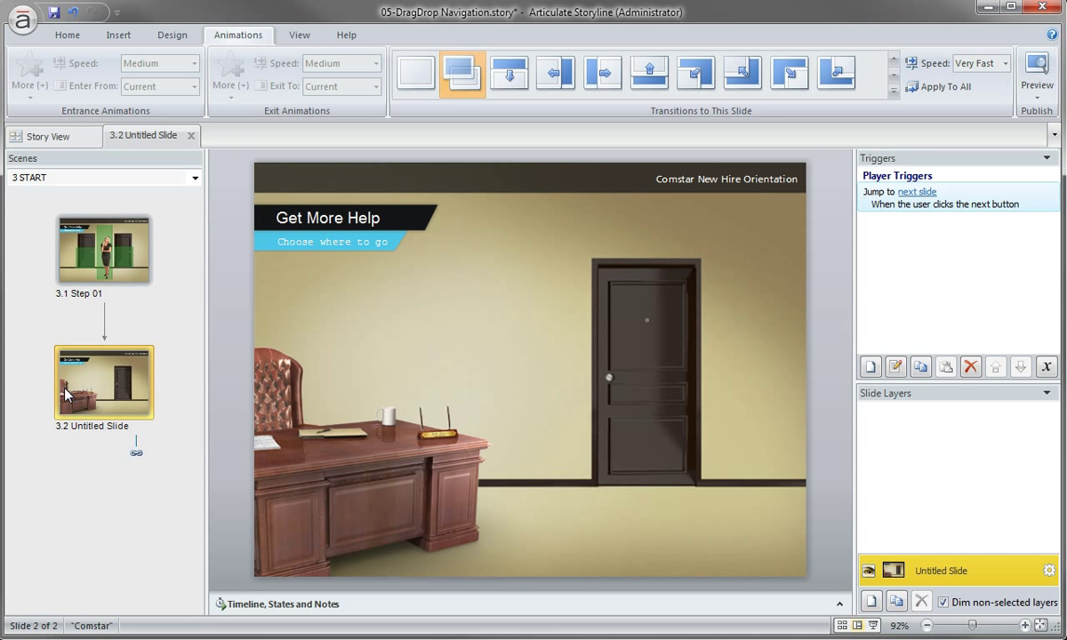
pyautogui.moveTo(88, 403)
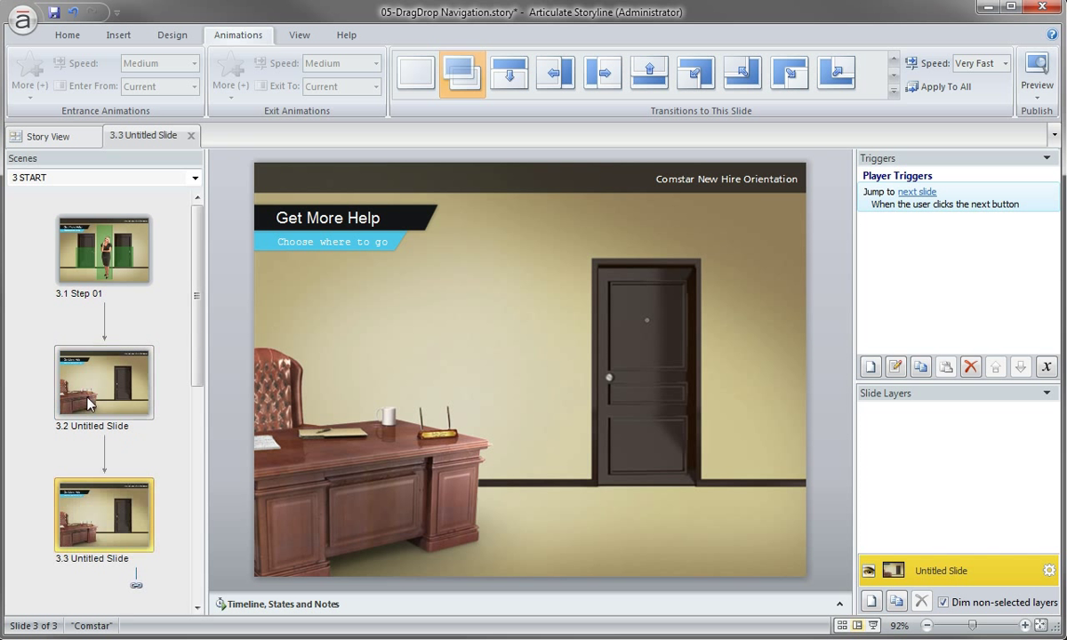
pyautogui.moveTo(101, 274)
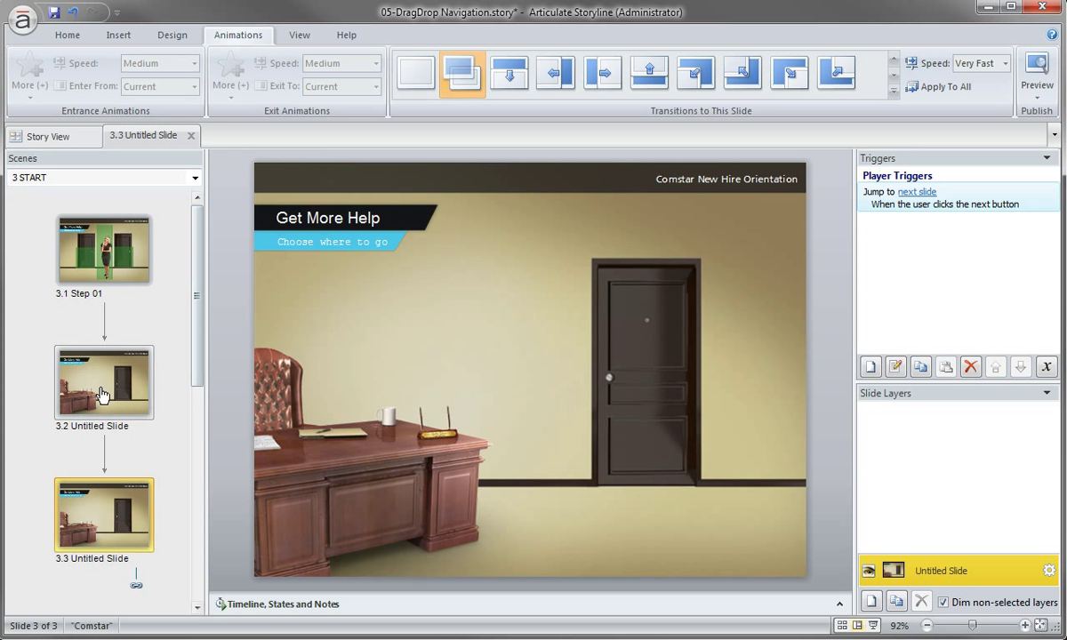
# Switch slide 3.2 to the mirrored Door-2 layout and compare it with 3.3
pyautogui.rightClick(104, 514)
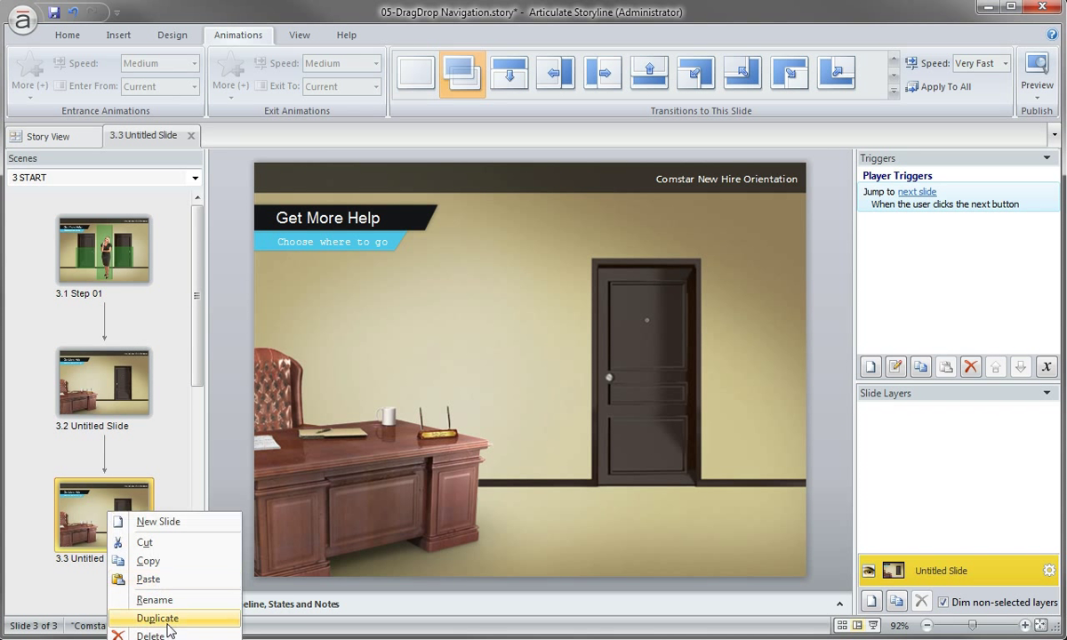
pyautogui.rightClick(104, 382)
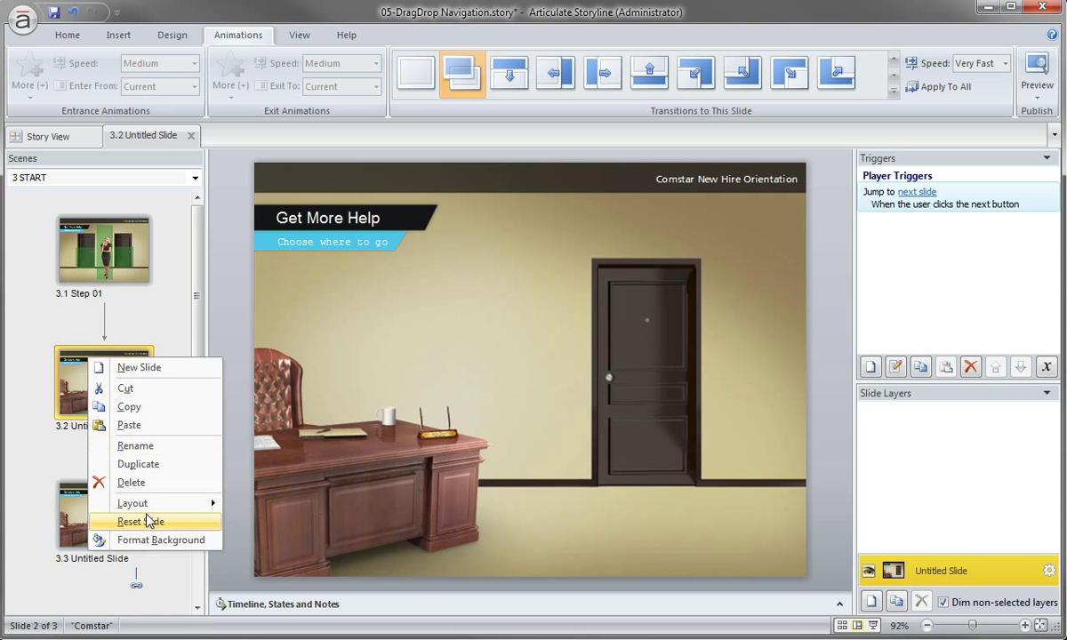
pyautogui.click(472, 572)
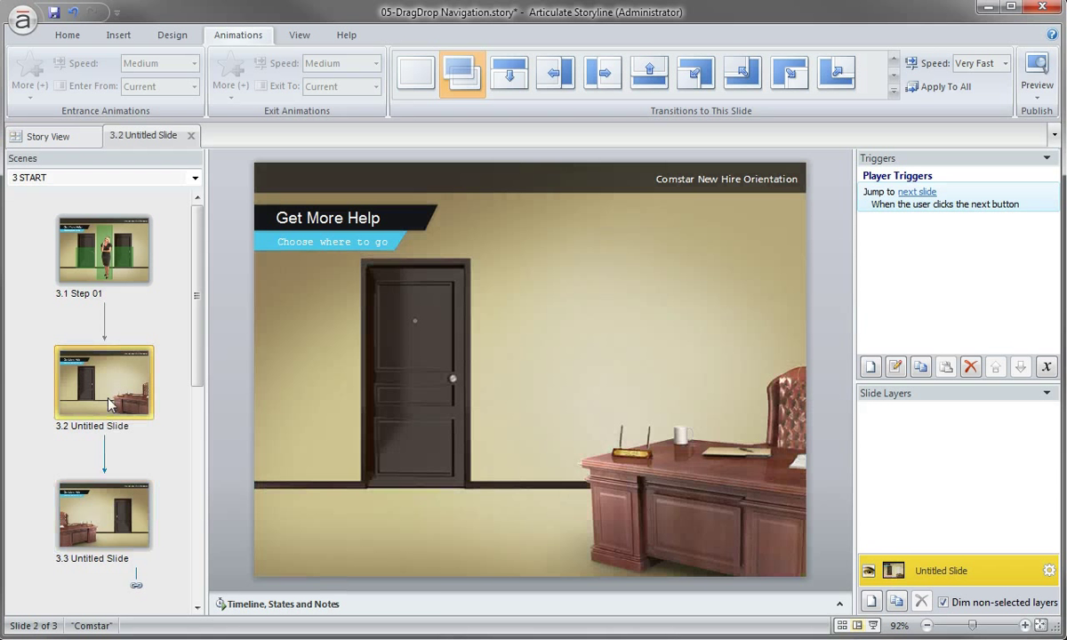
pyautogui.click(104, 513)
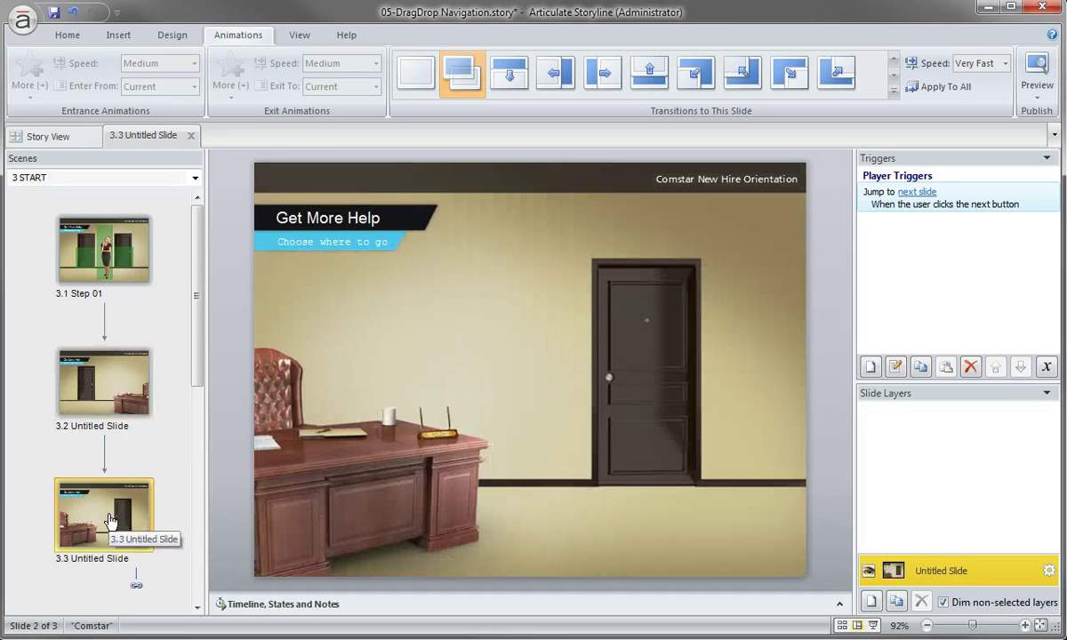
pyautogui.click(104, 382)
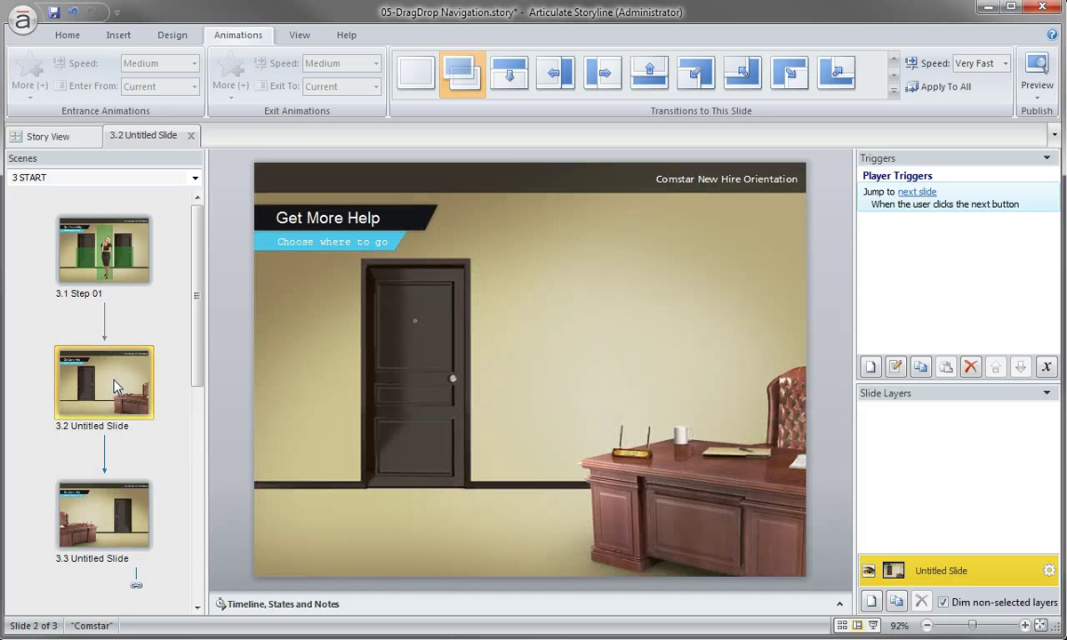
# Rename slides 3.2 and 3.3 to Door-left and Door-right, then view Step 01
pyautogui.doubleClick(91, 427)
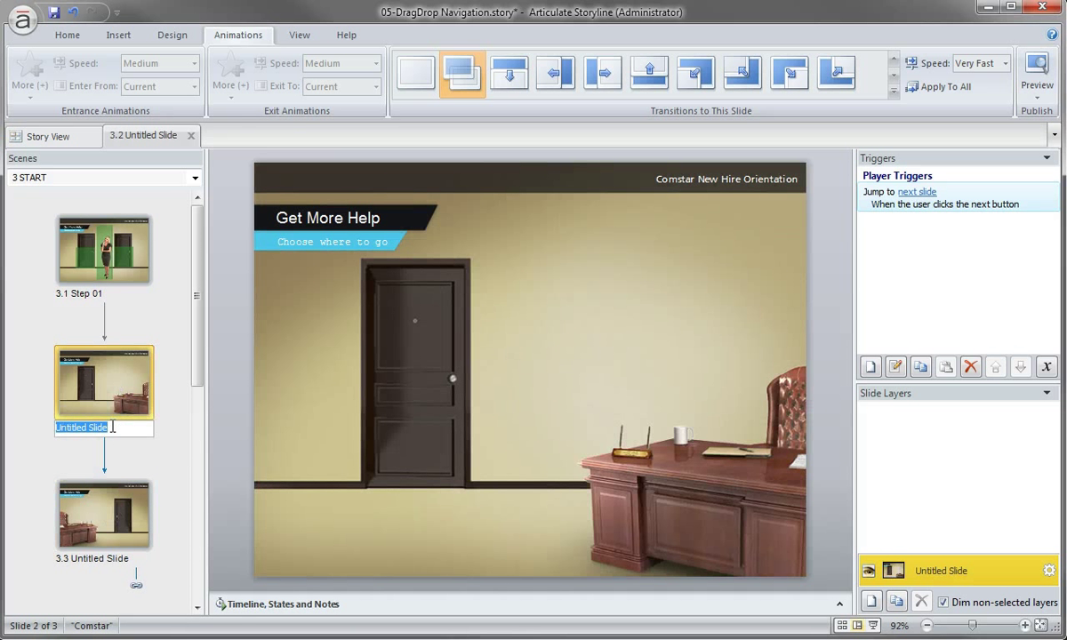
pyautogui.write('Door-left')
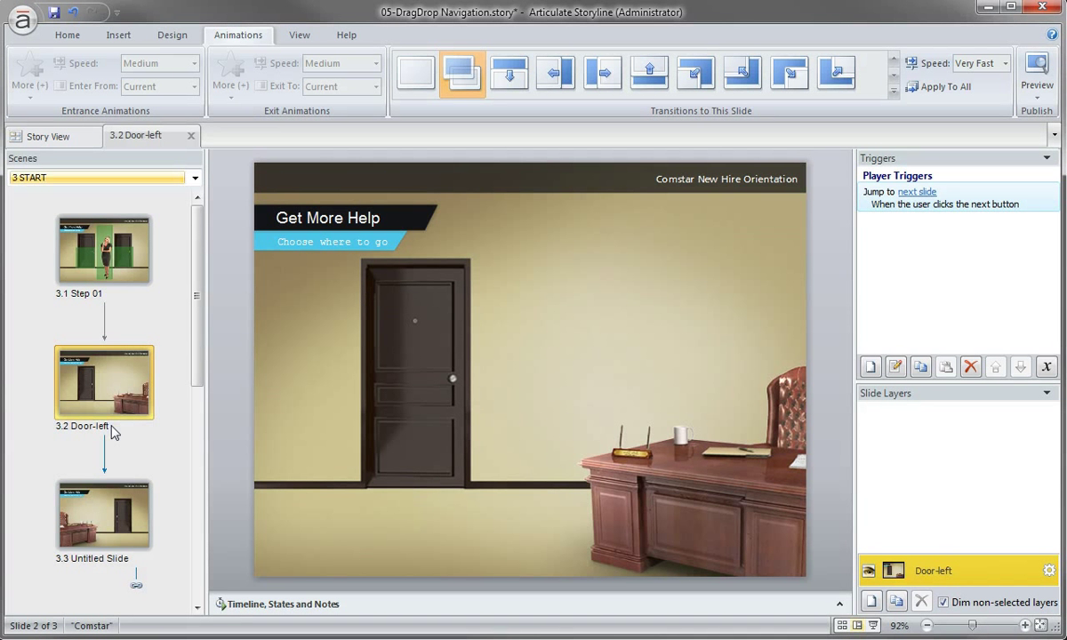
pyautogui.click(104, 250)
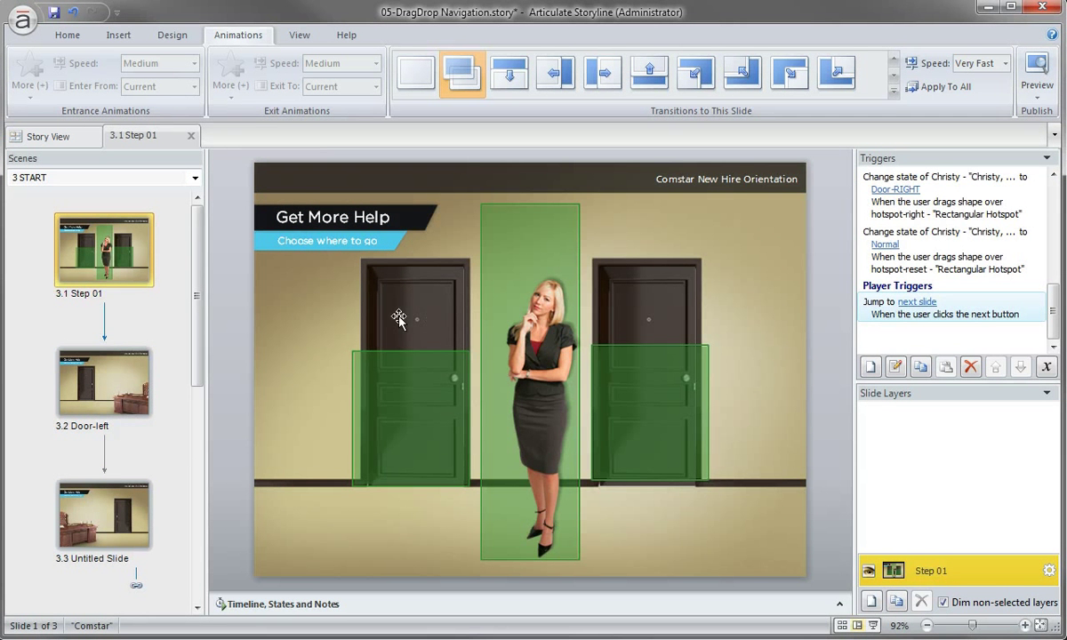
pyautogui.click(104, 382)
pyautogui.write('D')
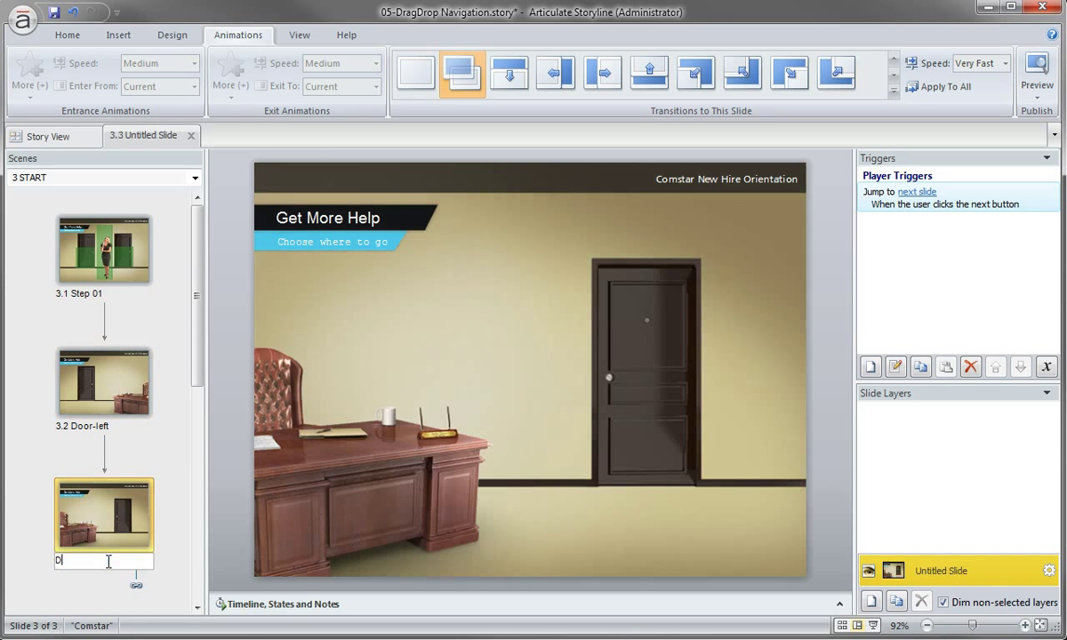
pyautogui.write('oor-right')
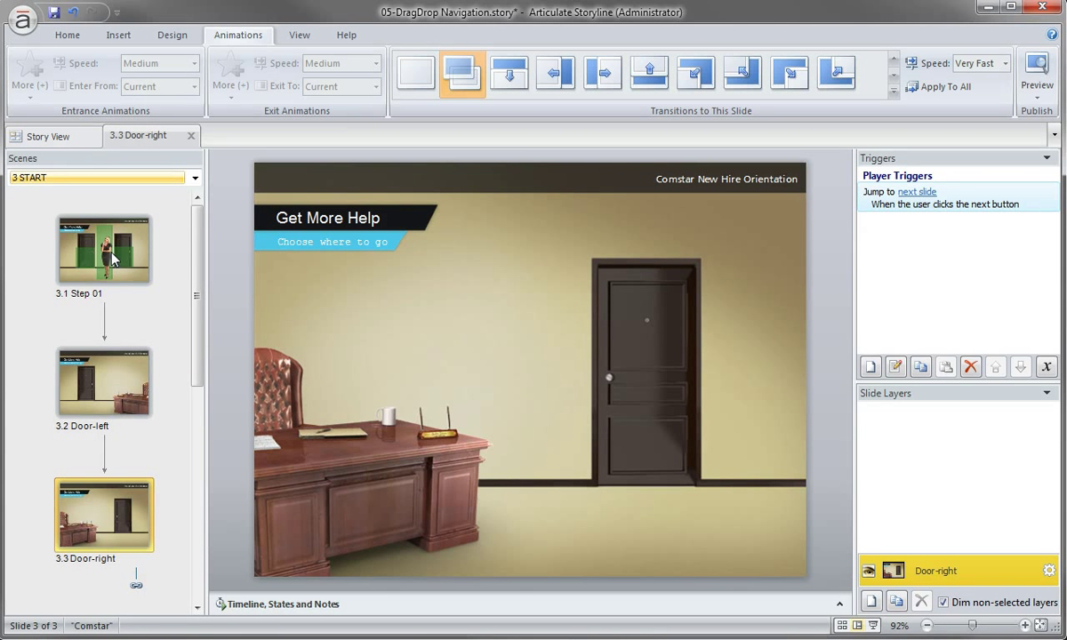
pyautogui.click(104, 249)
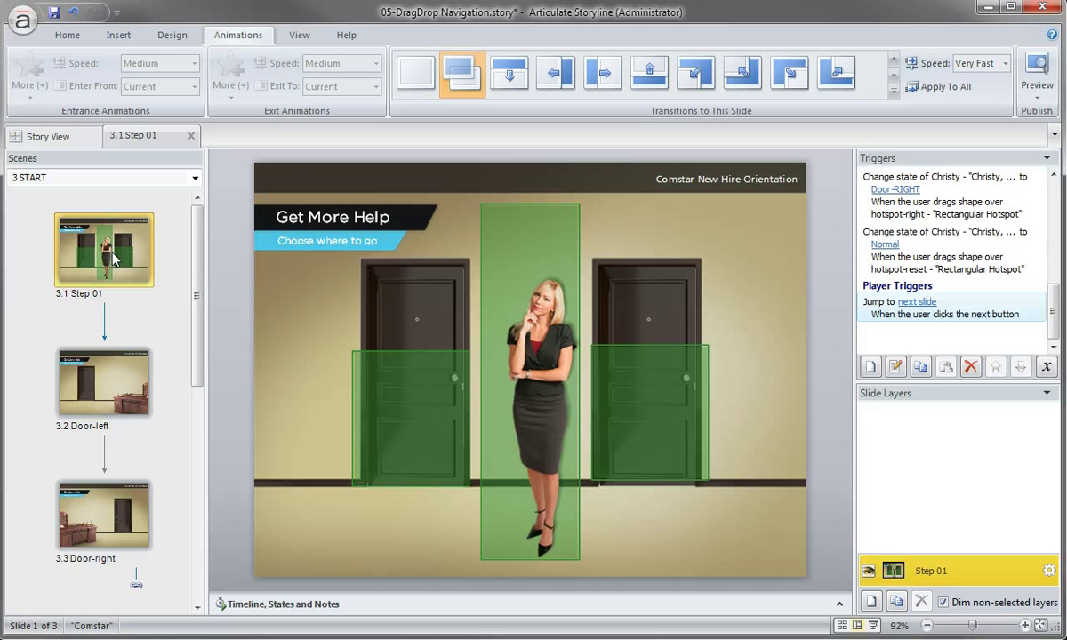
# Add a trigger jumping to Door-left when Christy is dropped on hotspot-left
pyautogui.click(870, 366)
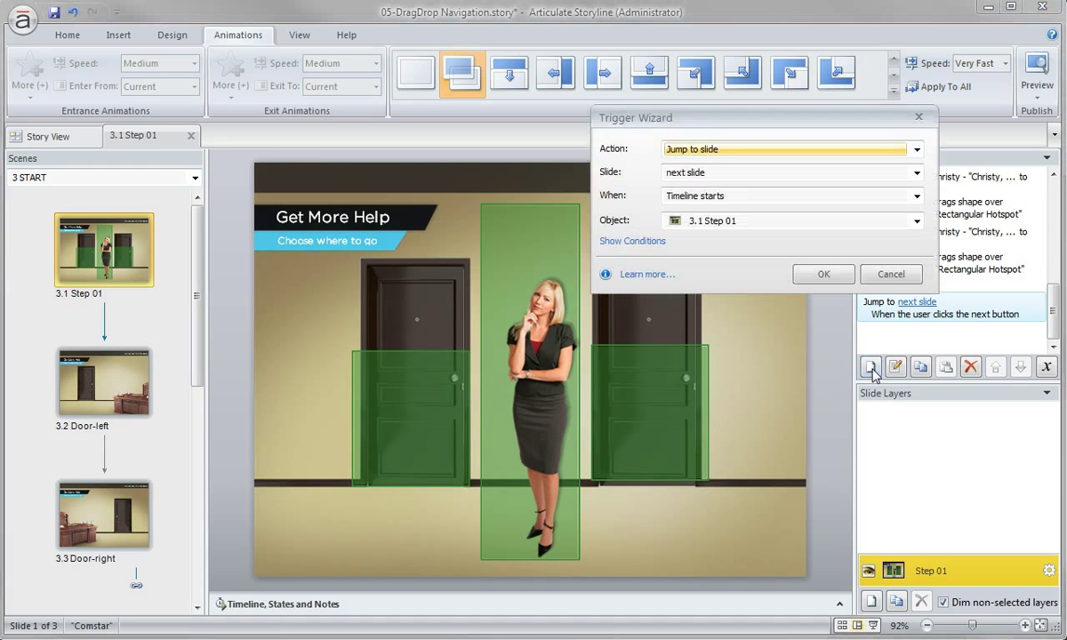
pyautogui.moveTo(742, 173)
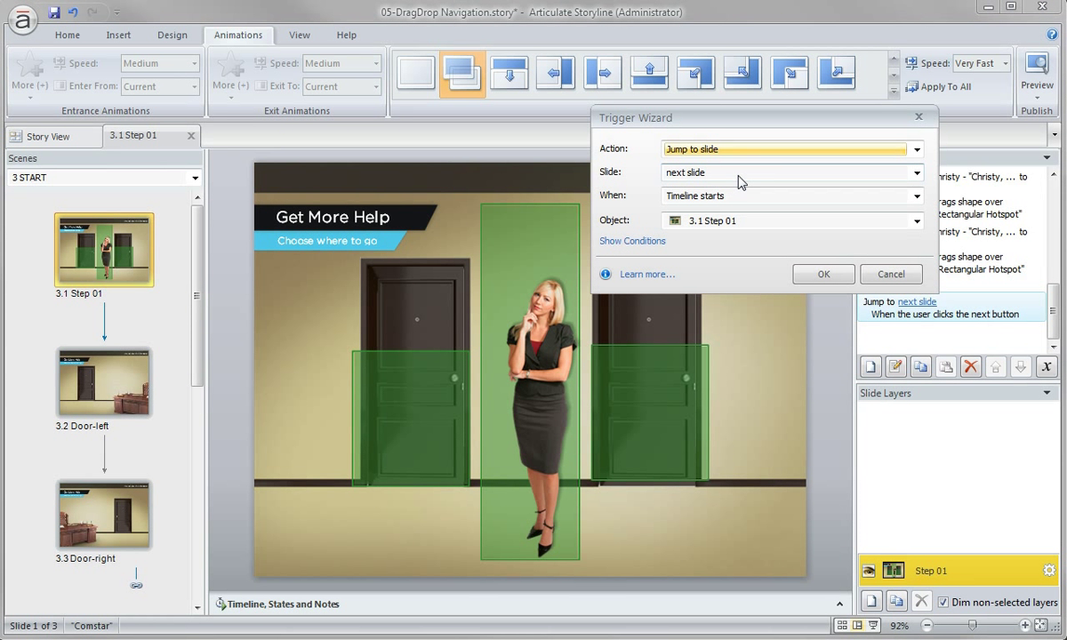
pyautogui.click(916, 173)
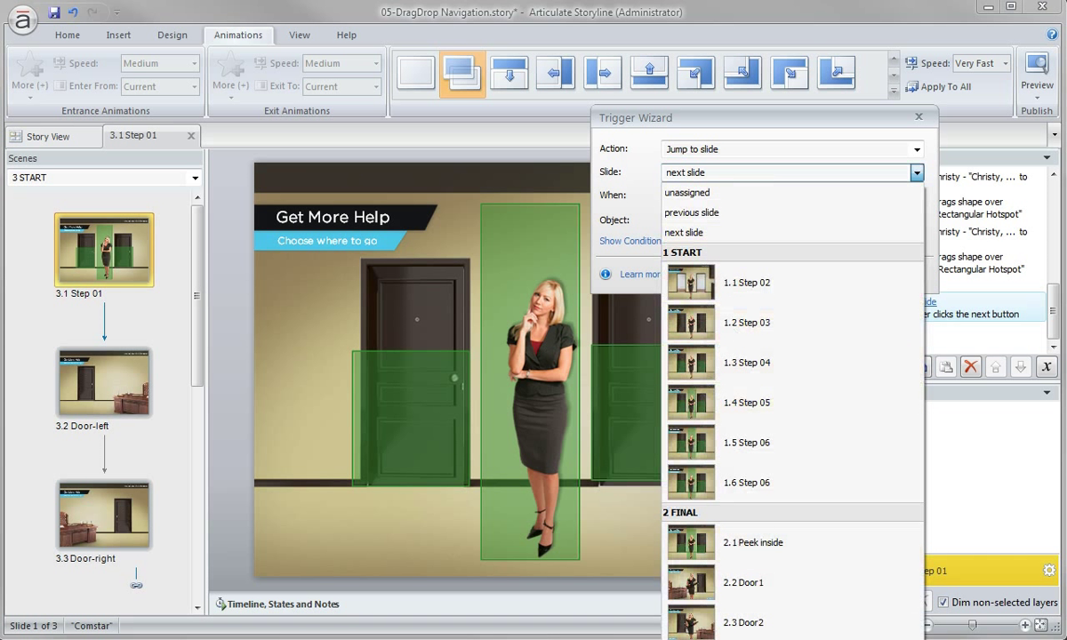
pyautogui.click(684, 232)
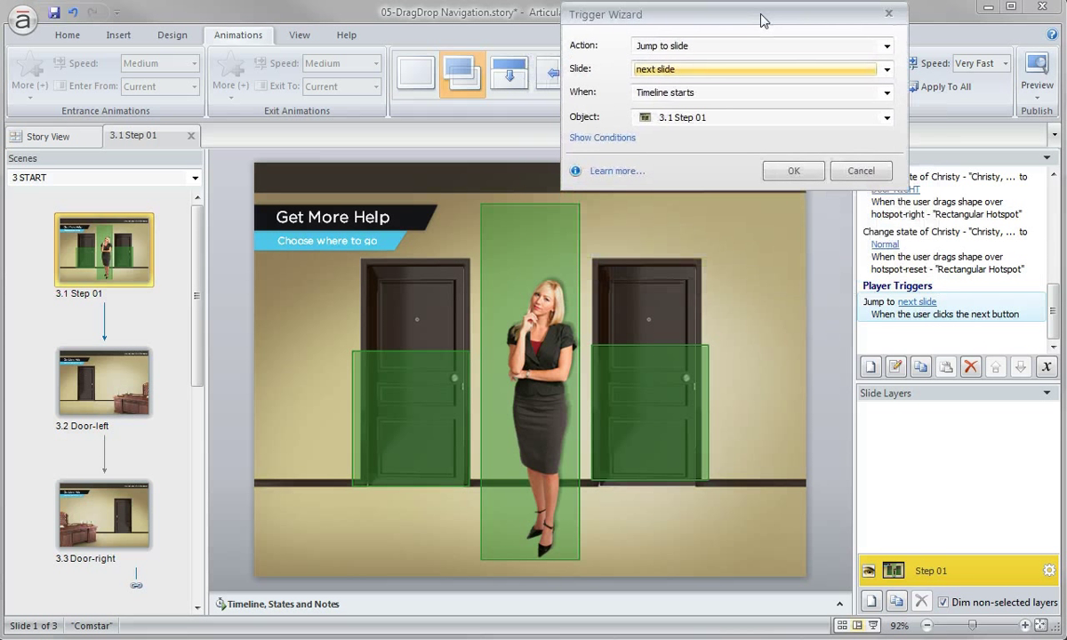
pyautogui.click(886, 117)
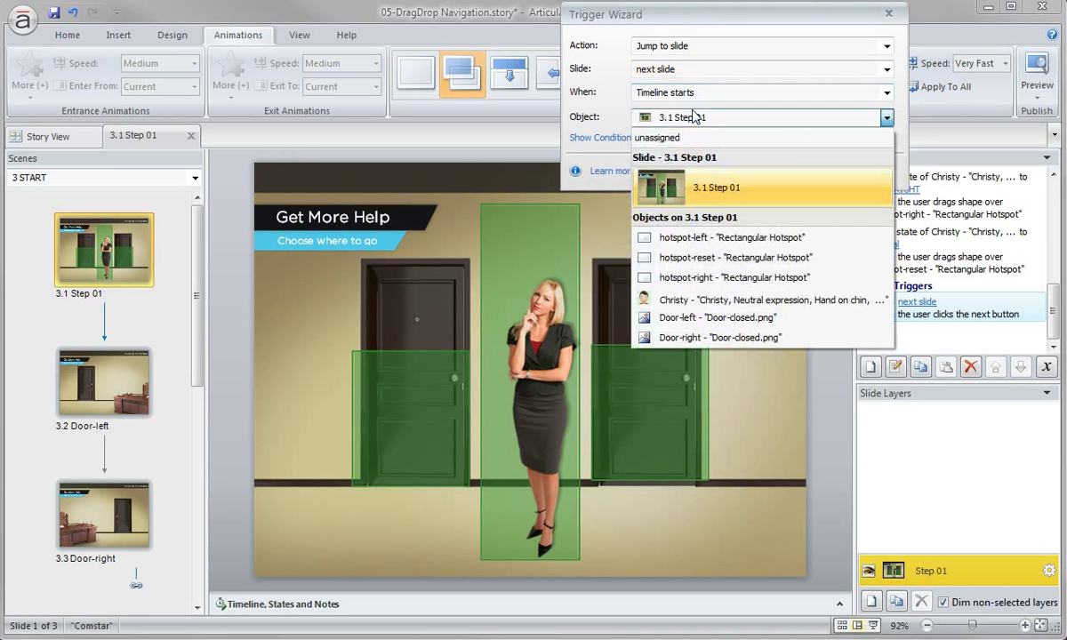
pyautogui.click(715, 187)
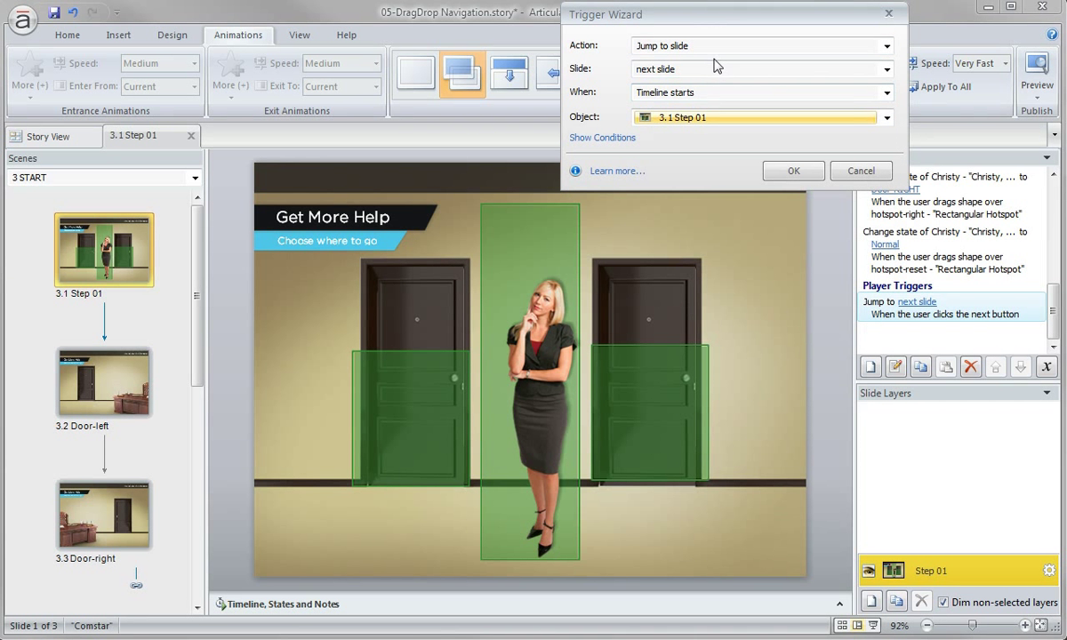
pyautogui.click(885, 68)
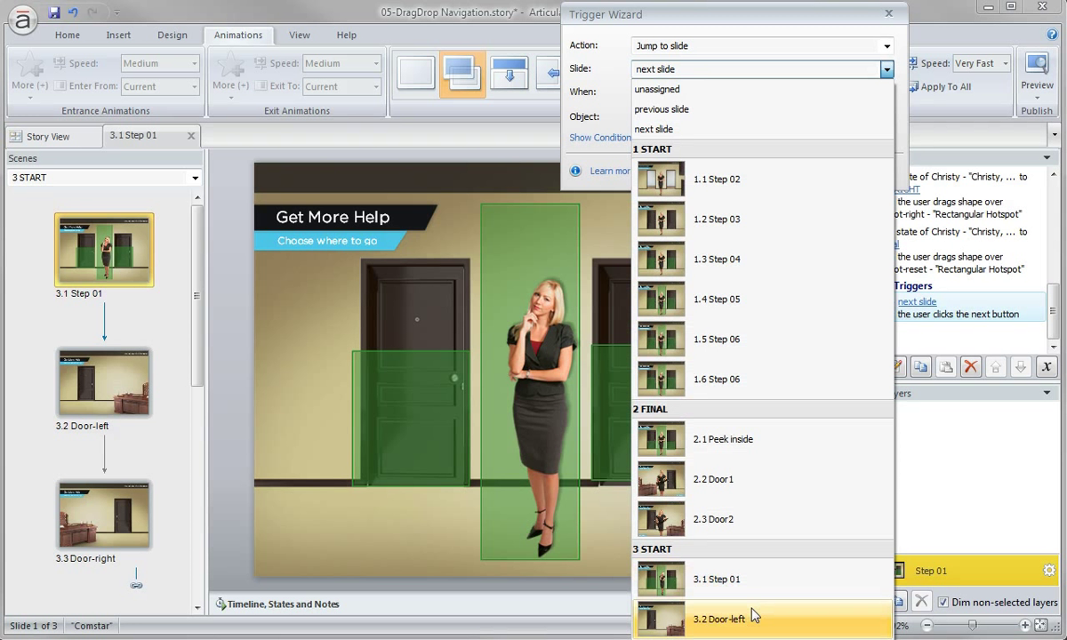
pyautogui.moveTo(756, 625)
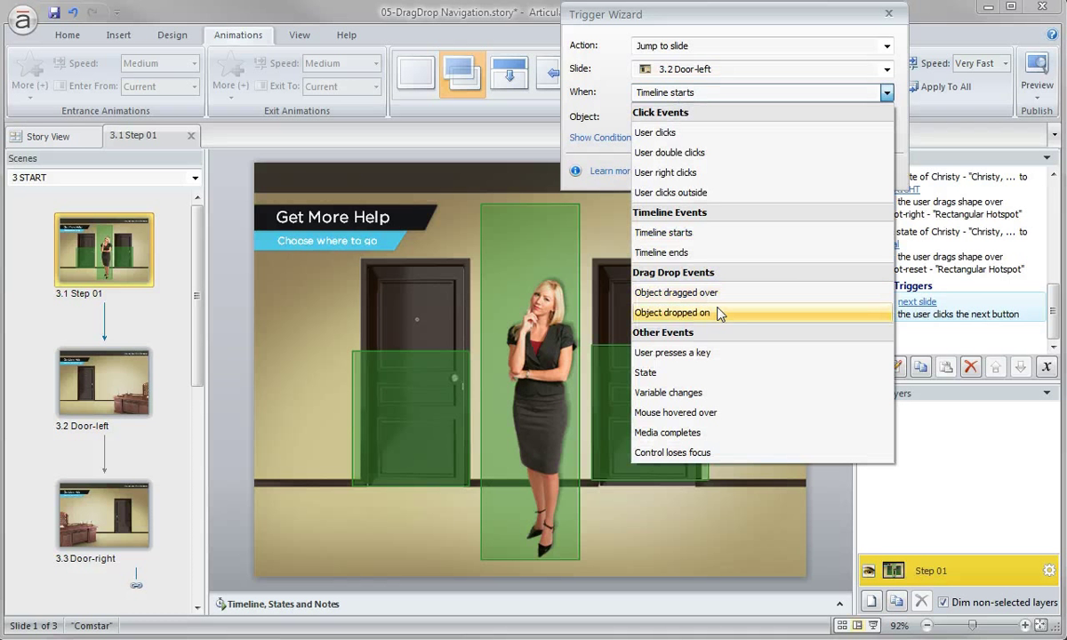
pyautogui.click(672, 312)
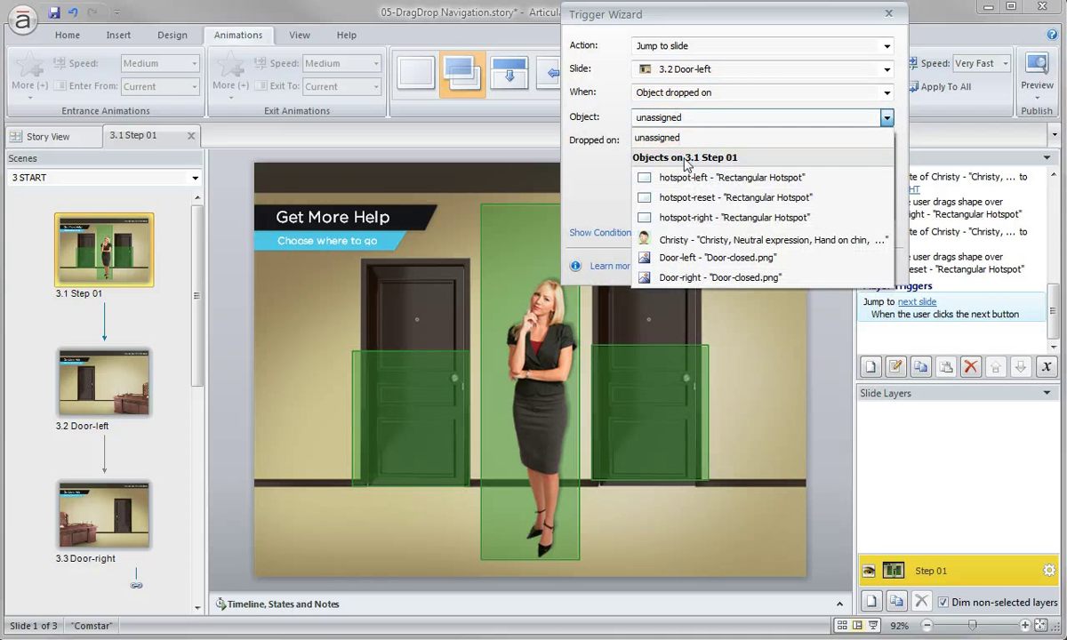
pyautogui.click(769, 239)
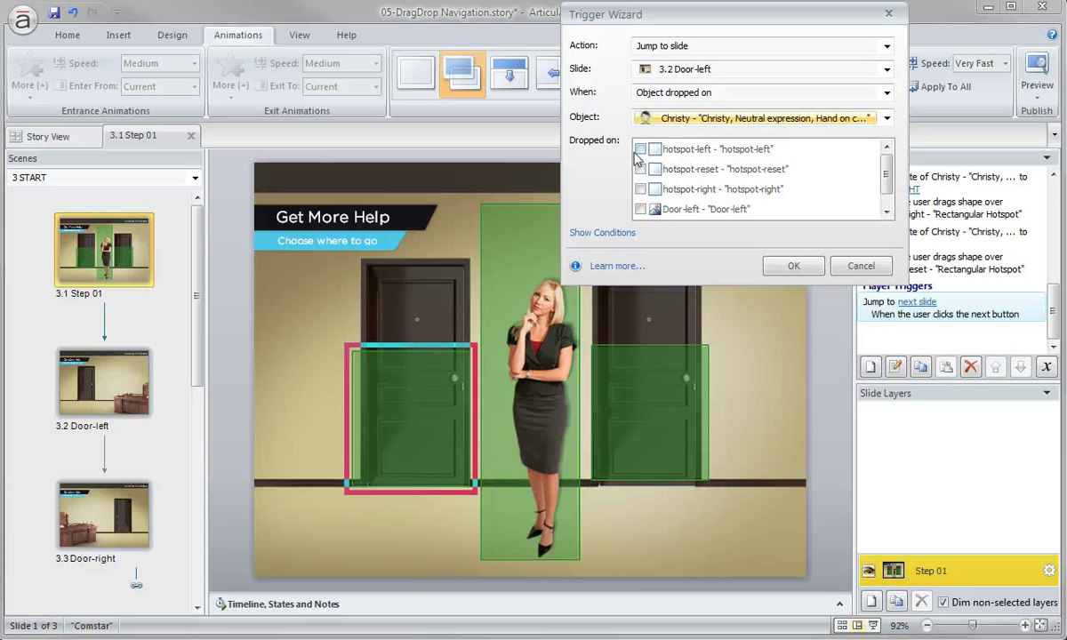
pyautogui.click(640, 148)
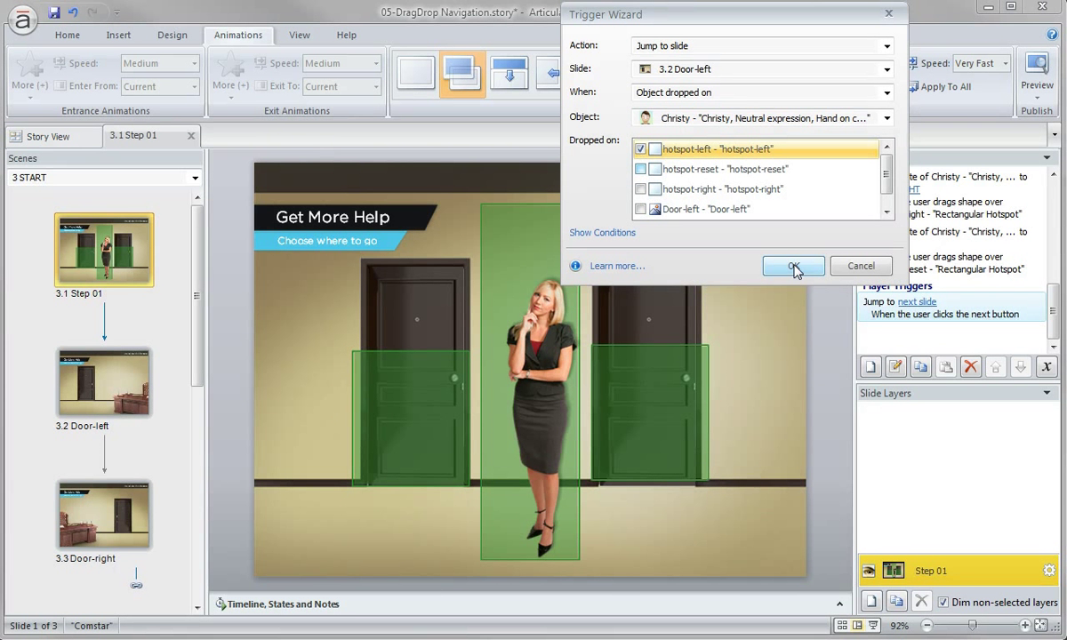
pyautogui.click(791, 266)
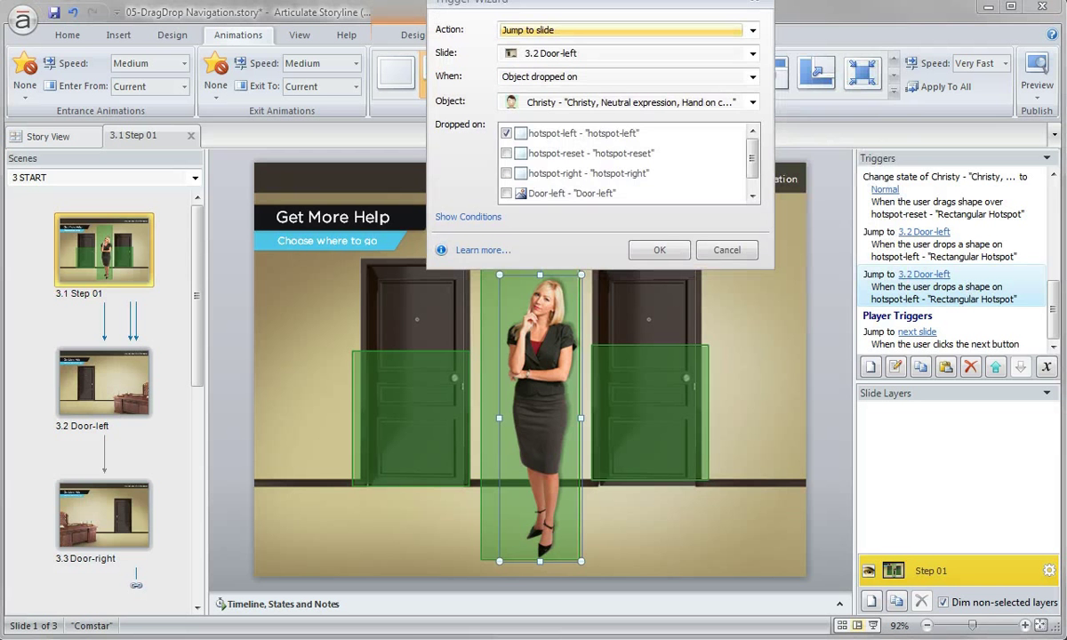
# Retarget the copied trigger to 3.3 Door-right, firing on hotspot-right
pyautogui.click(751, 52)
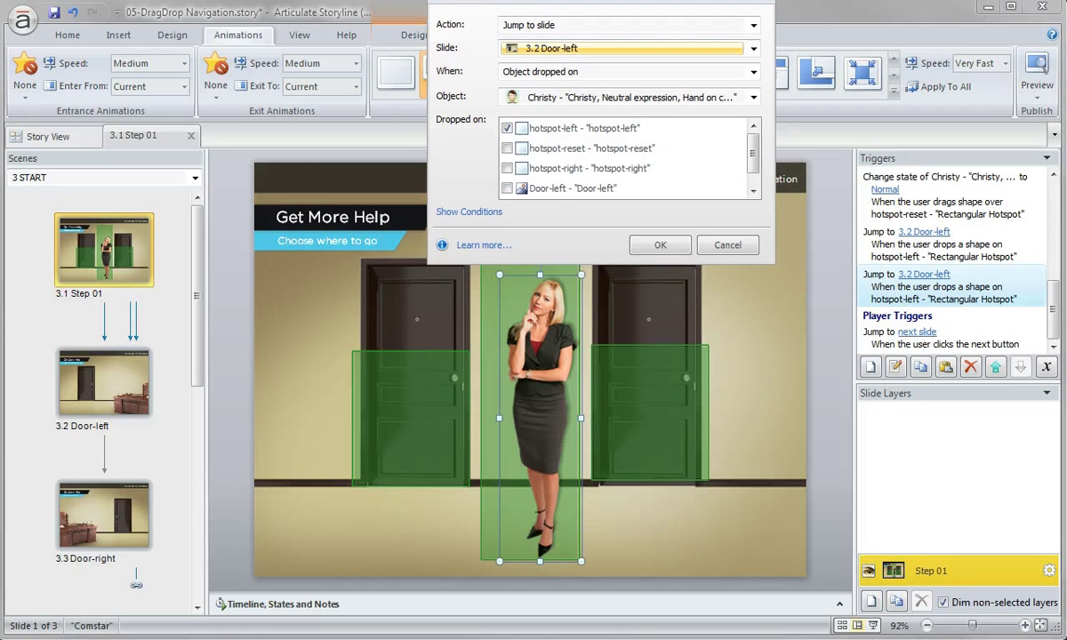
pyautogui.click(753, 48)
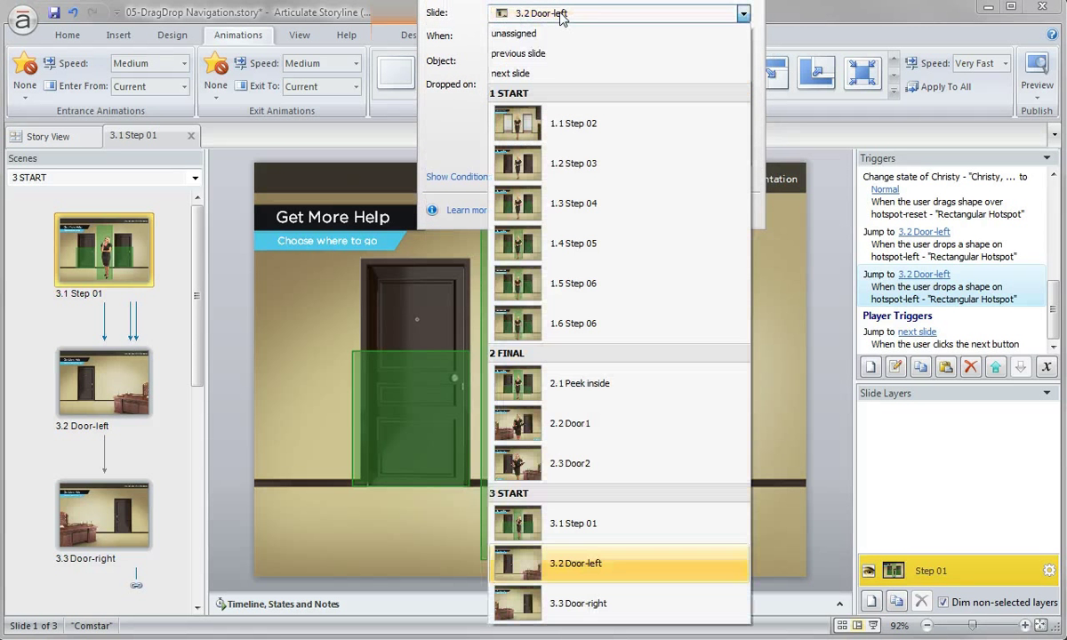
pyautogui.moveTo(578, 603)
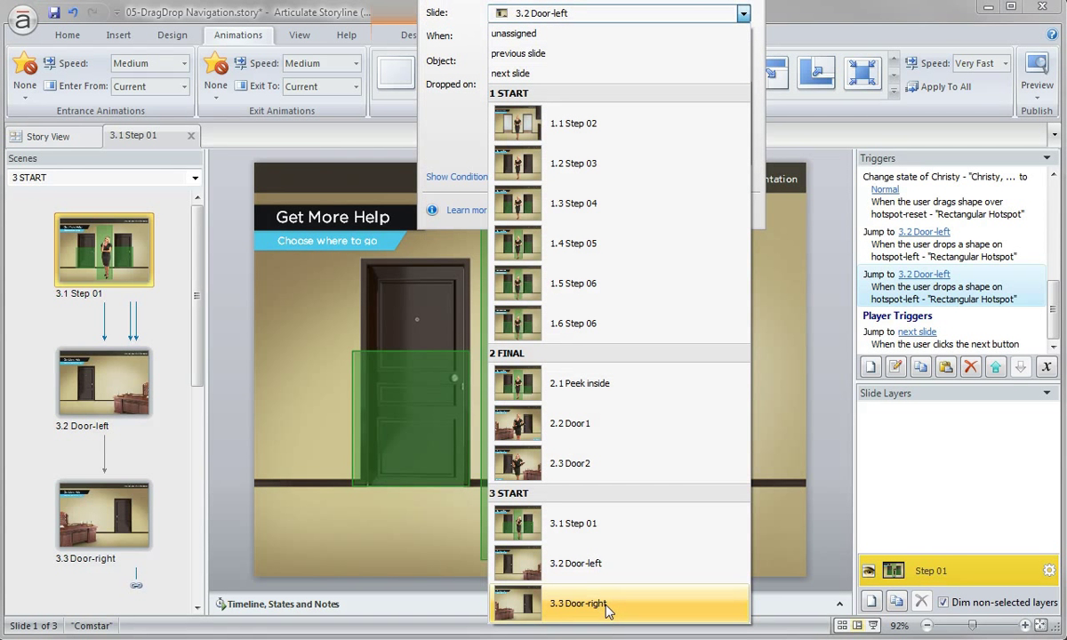
pyautogui.moveTo(47, 562)
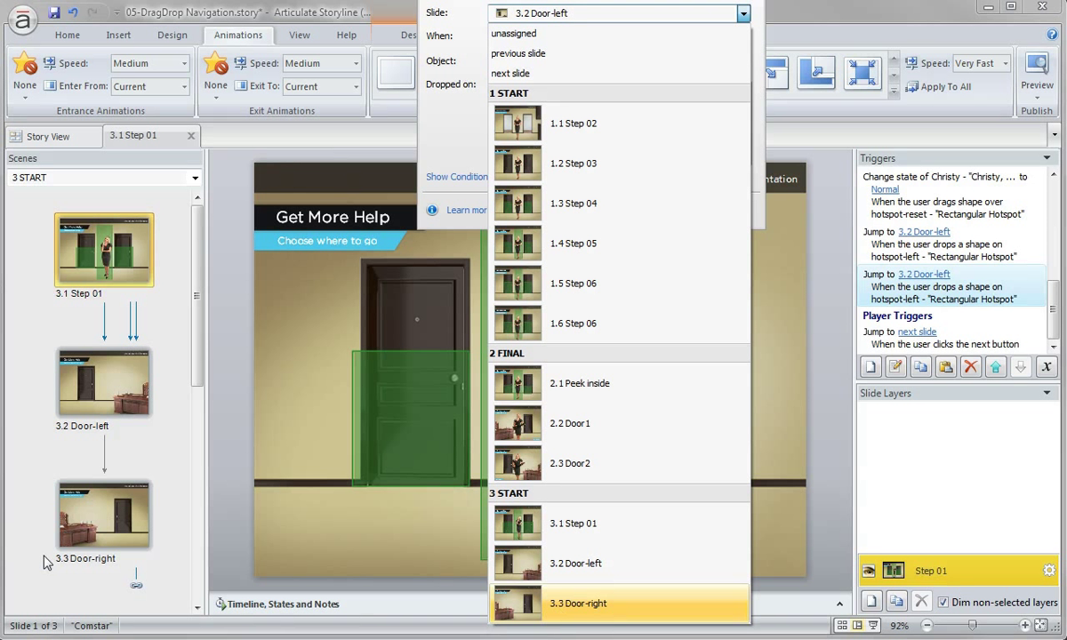
pyautogui.moveTo(75, 575)
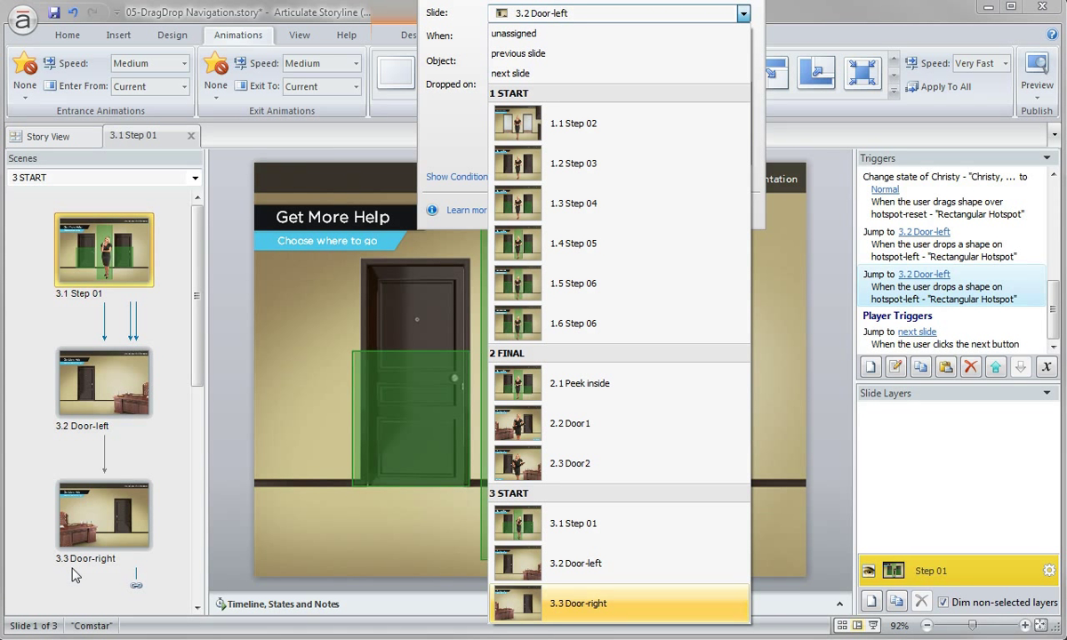
pyautogui.moveTo(519, 607)
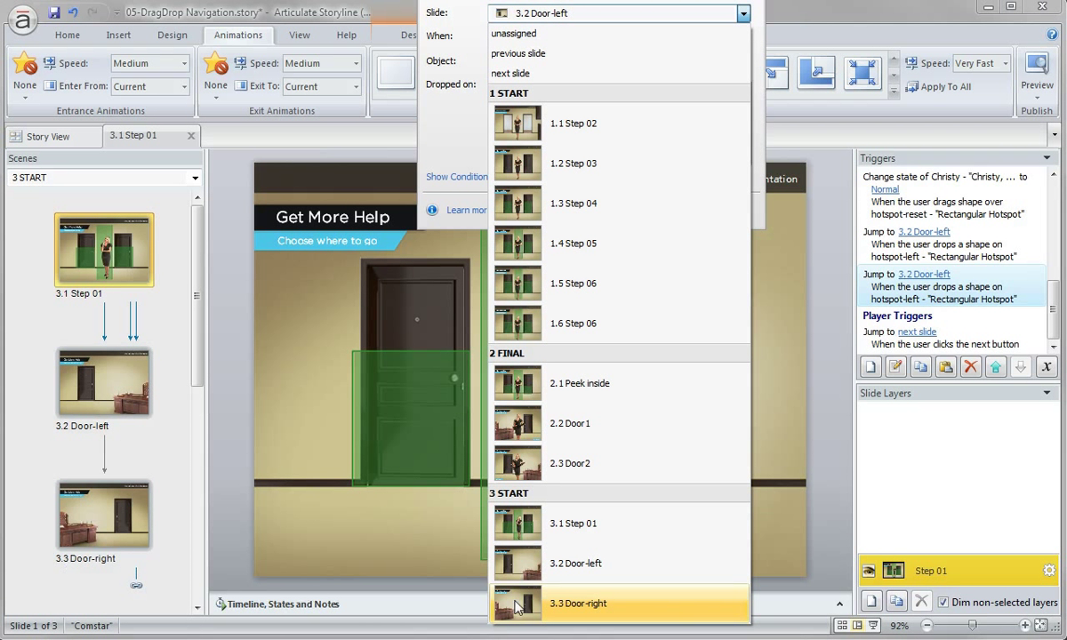
pyautogui.click(578, 602)
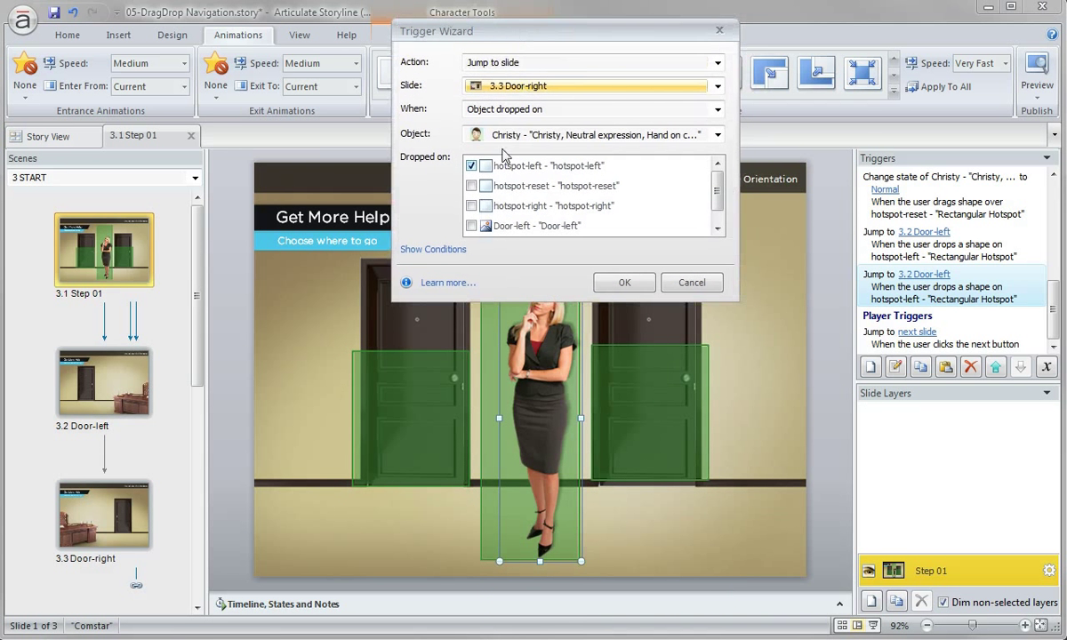
pyautogui.click(471, 205)
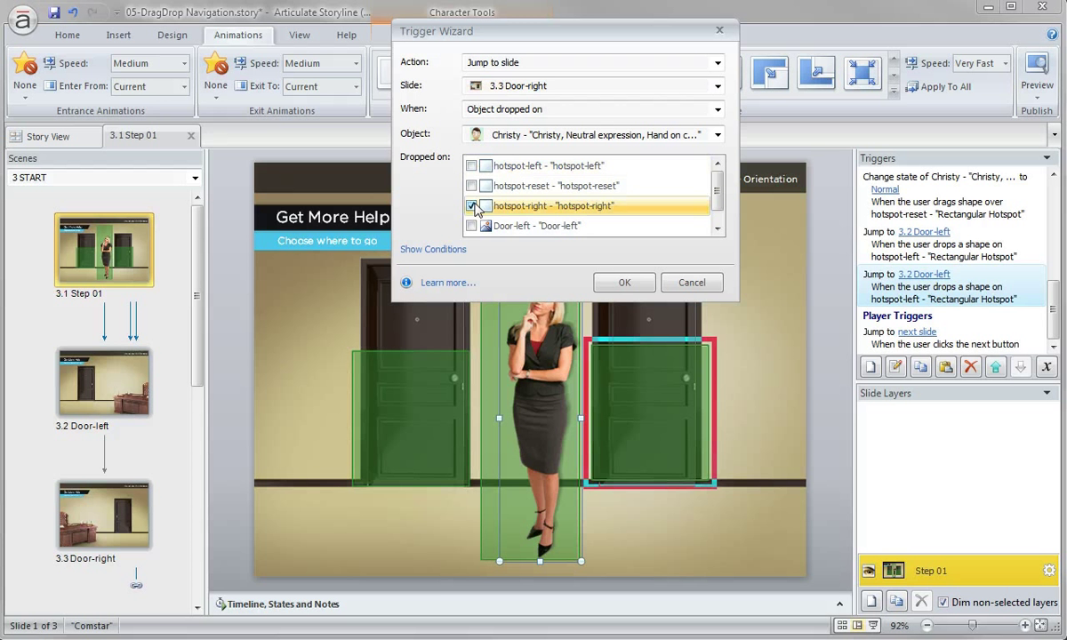
pyautogui.click(623, 282)
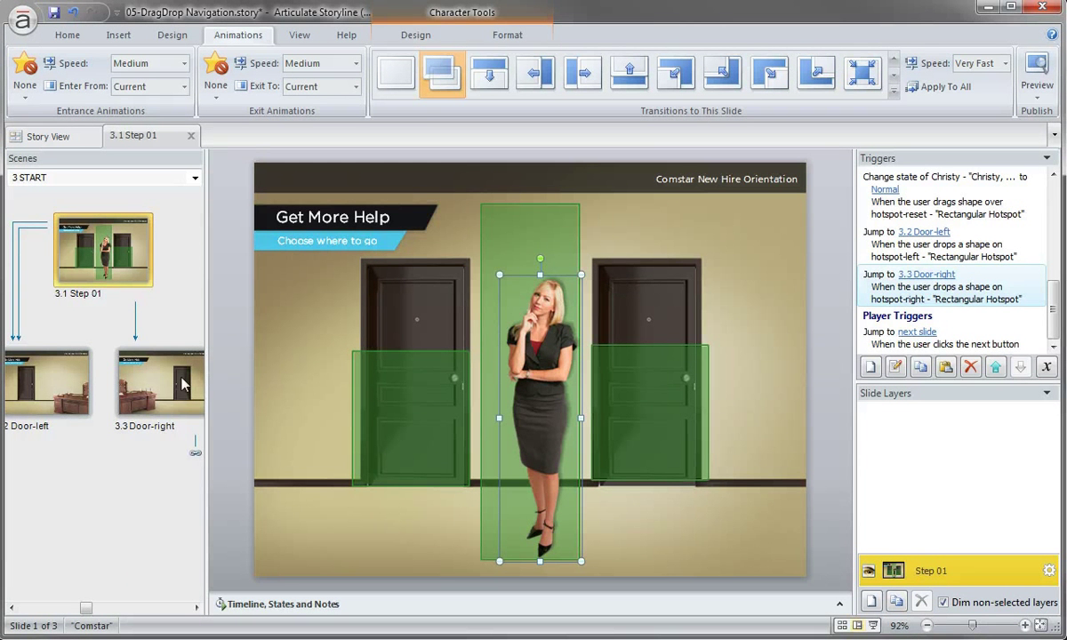
# Give slide 3.2 Door-left a Push transition with Medium speed
pyautogui.click(134, 381)
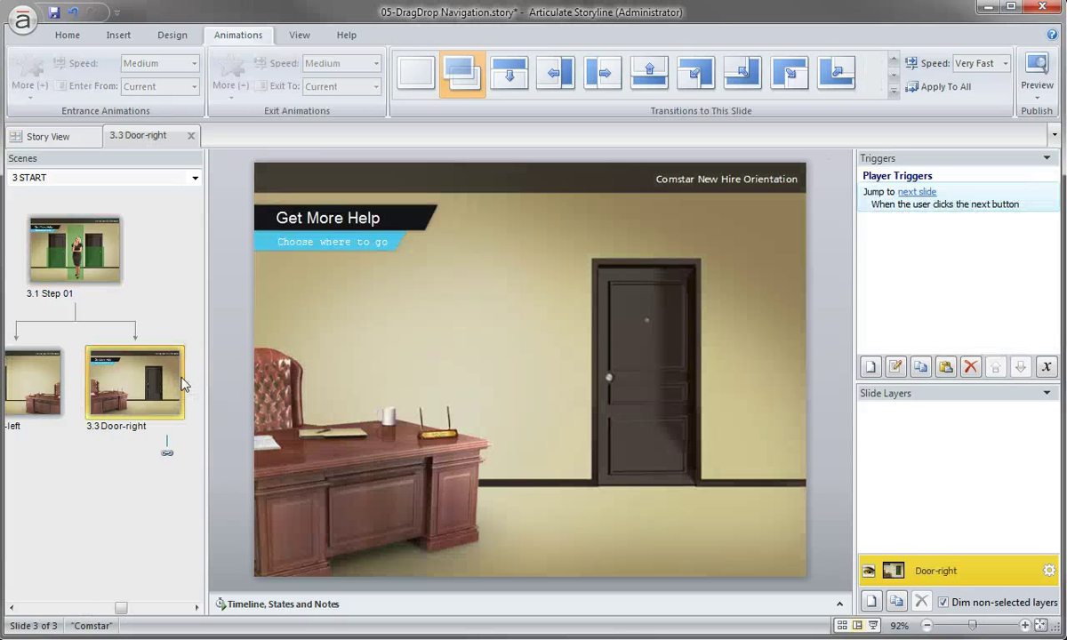
pyautogui.click(34, 382)
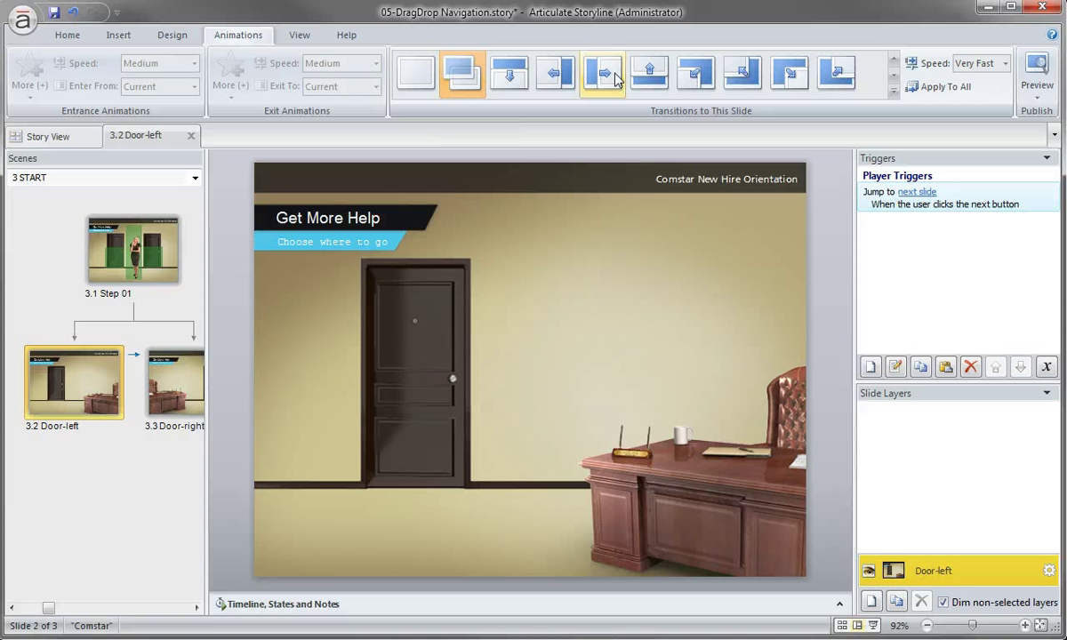
pyautogui.moveTo(603, 73)
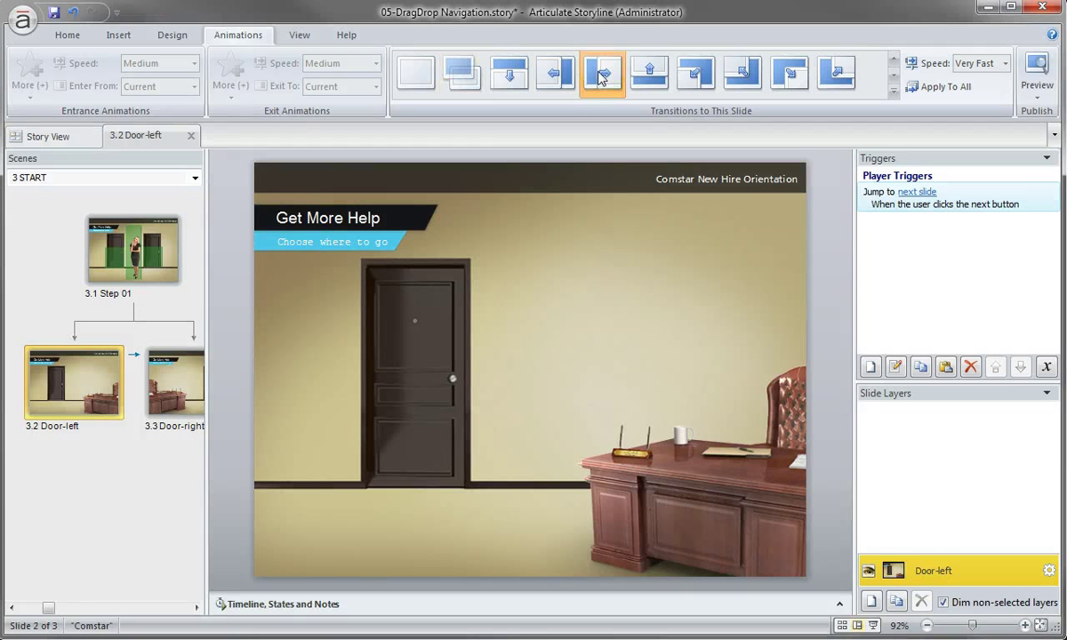
pyautogui.click(1006, 62)
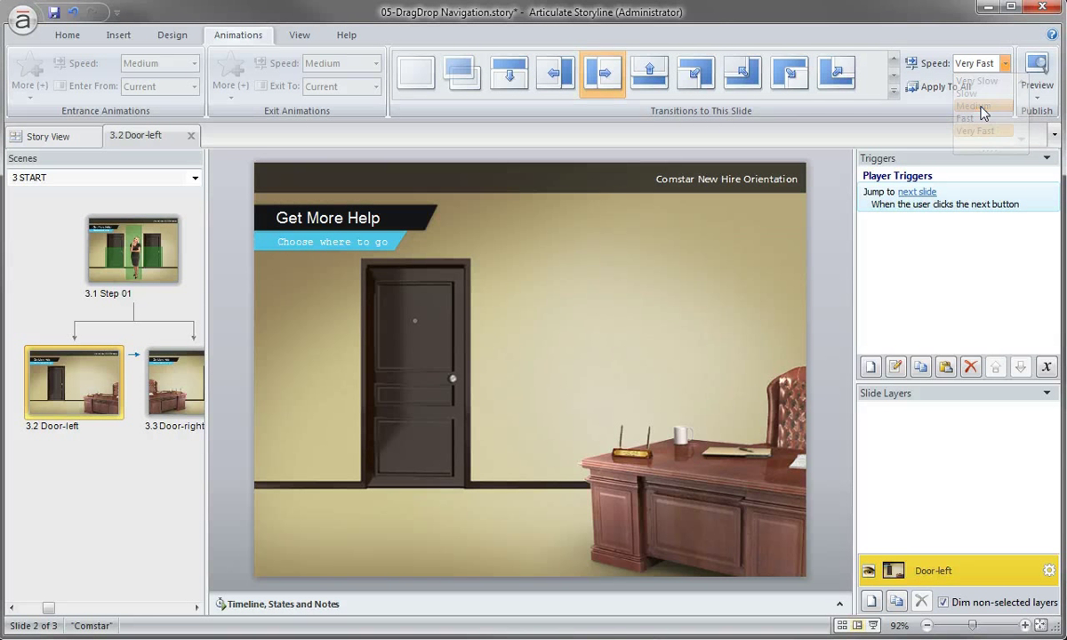
pyautogui.click(1037, 76)
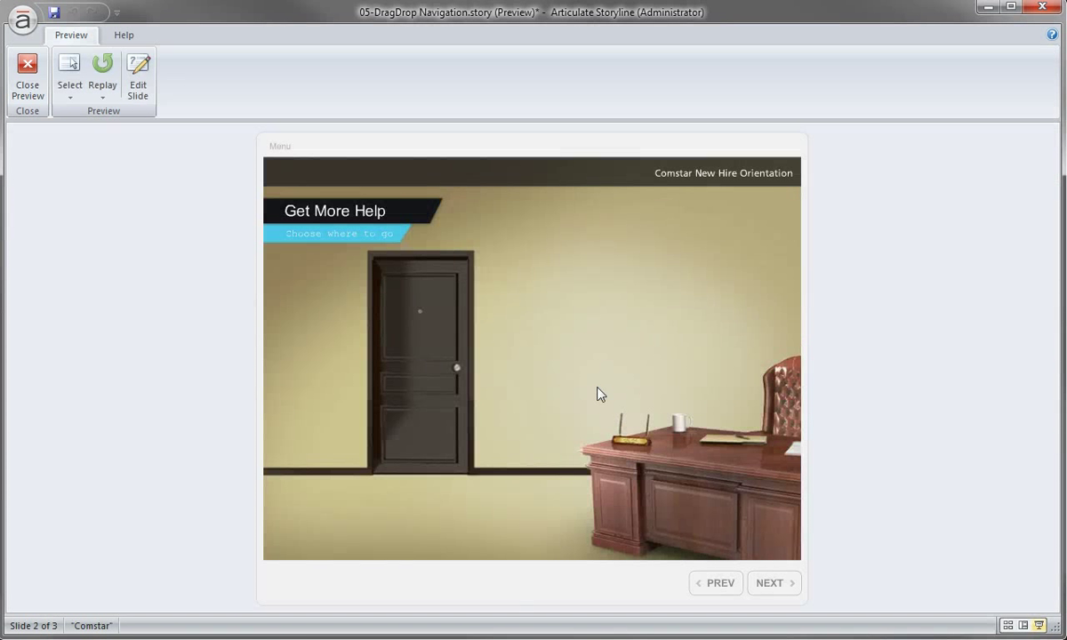
pyautogui.click(102, 71)
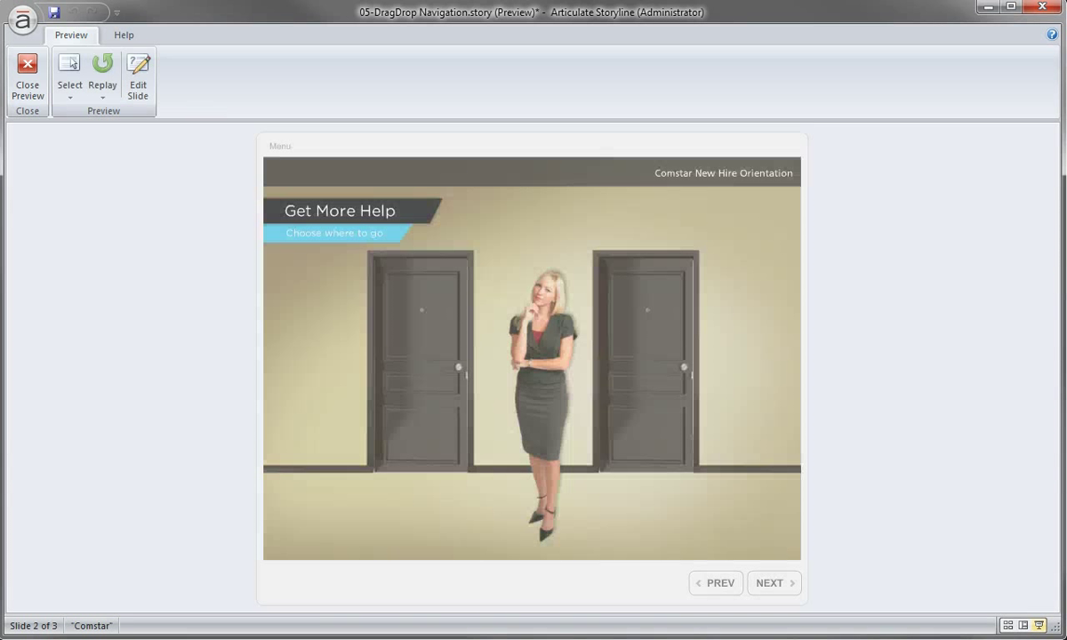
pyautogui.click(647, 374)
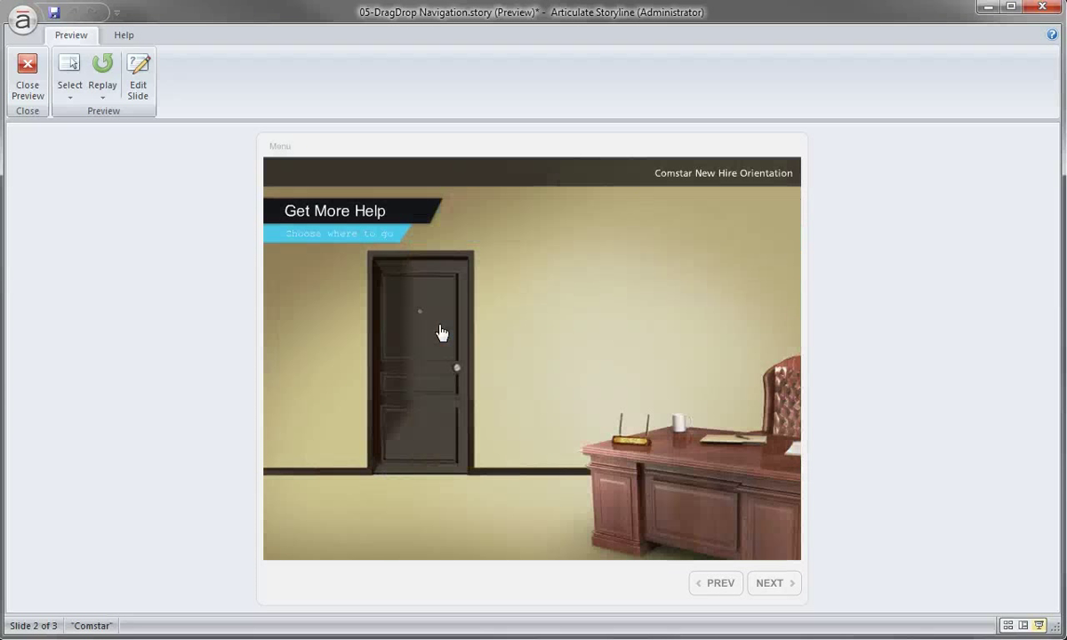
pyautogui.moveTo(364, 348)
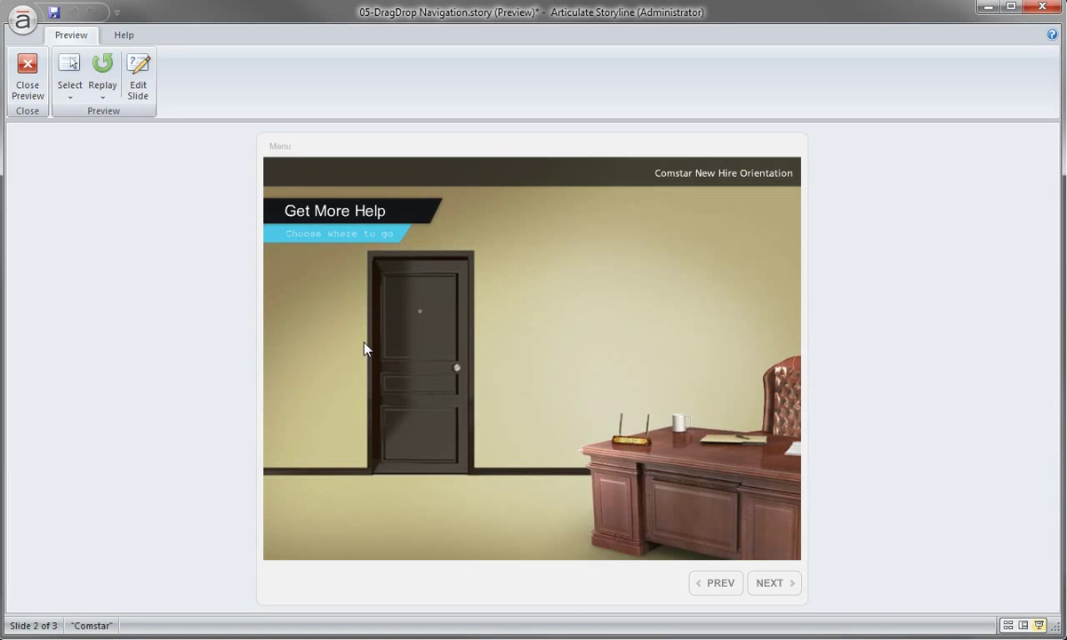
# Paste Christy from Step 01 onto Door-left and delete her copied triggers
pyautogui.click(26, 76)
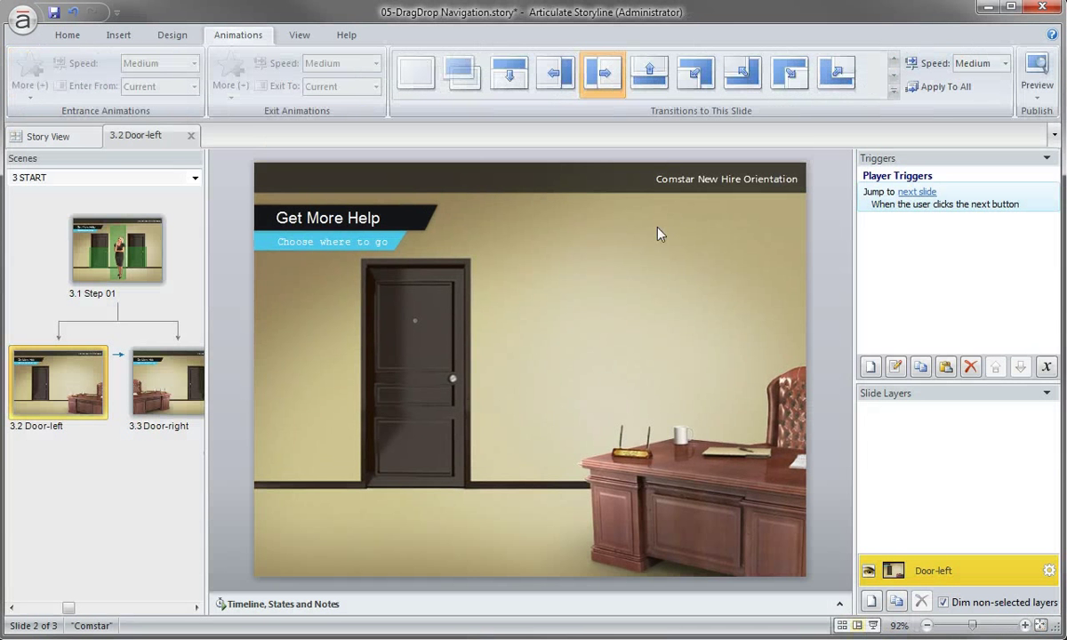
pyautogui.click(116, 249)
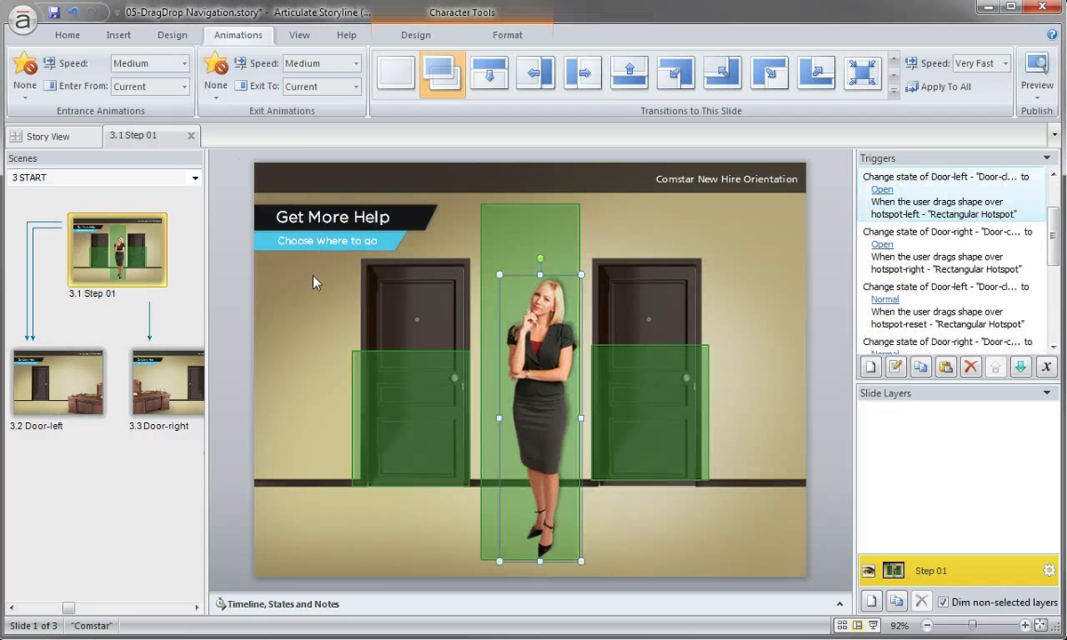
pyautogui.click(58, 382)
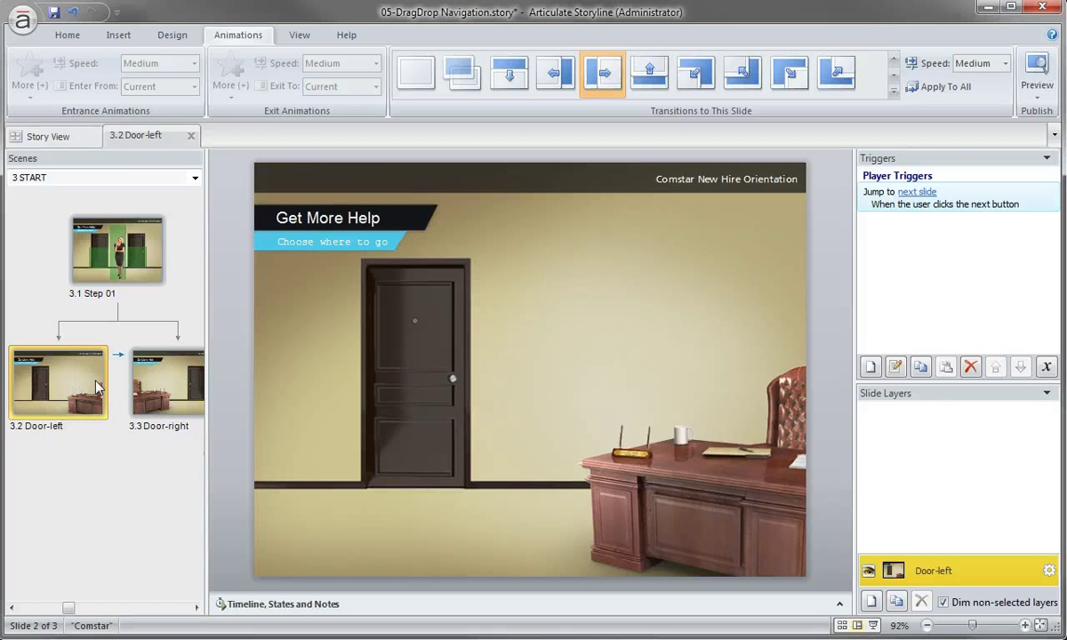
pyautogui.click(539, 391)
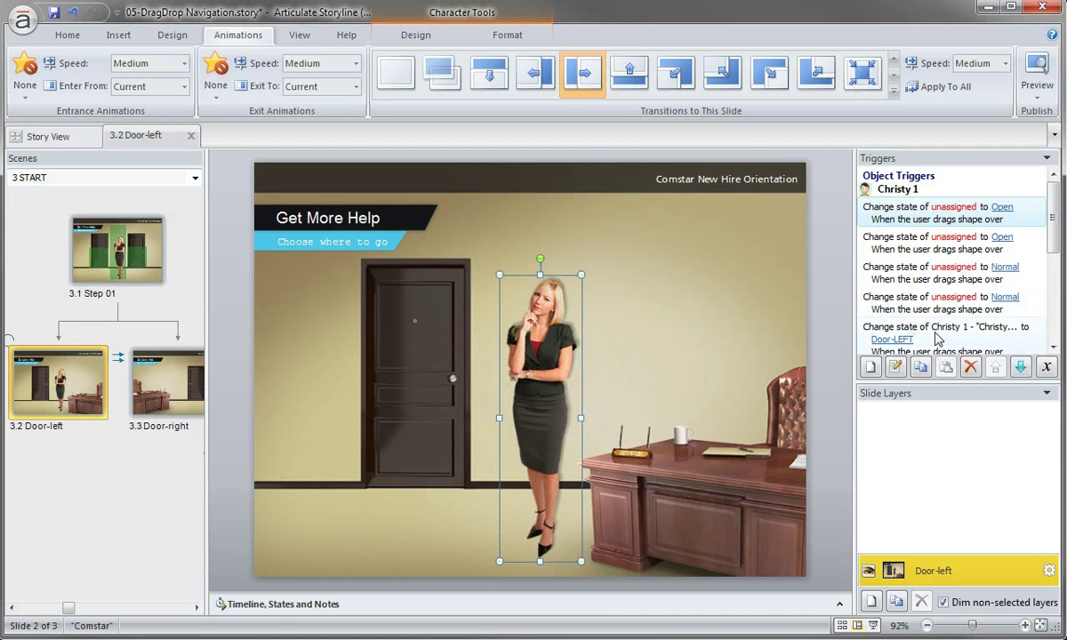
pyautogui.click(969, 366)
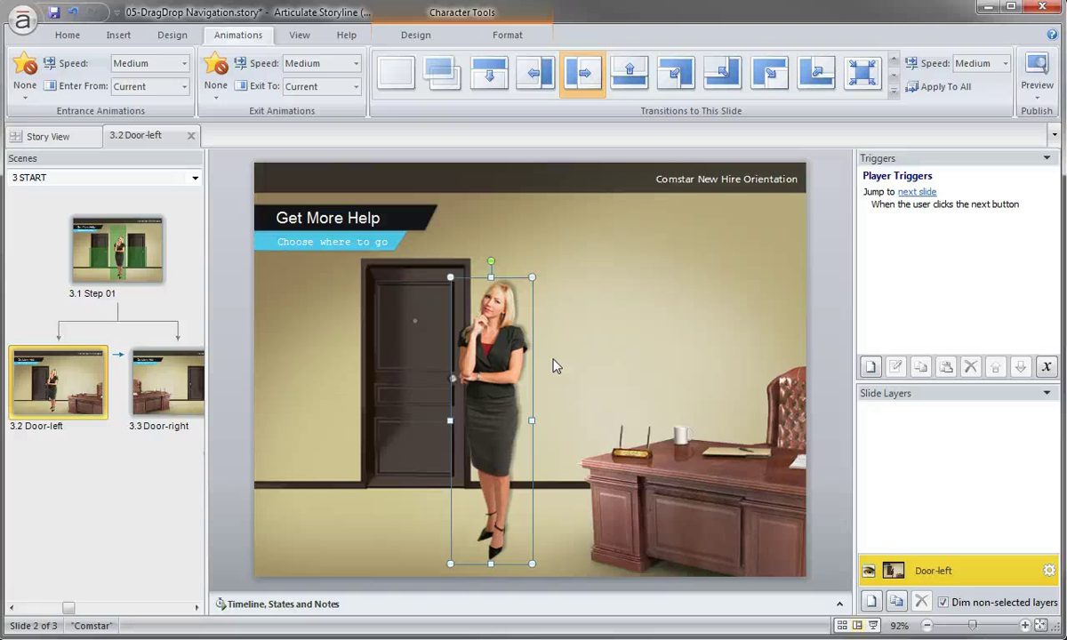
# Give Christy a Fly In from Left entrance and preview the entire project
pyautogui.click(24, 76)
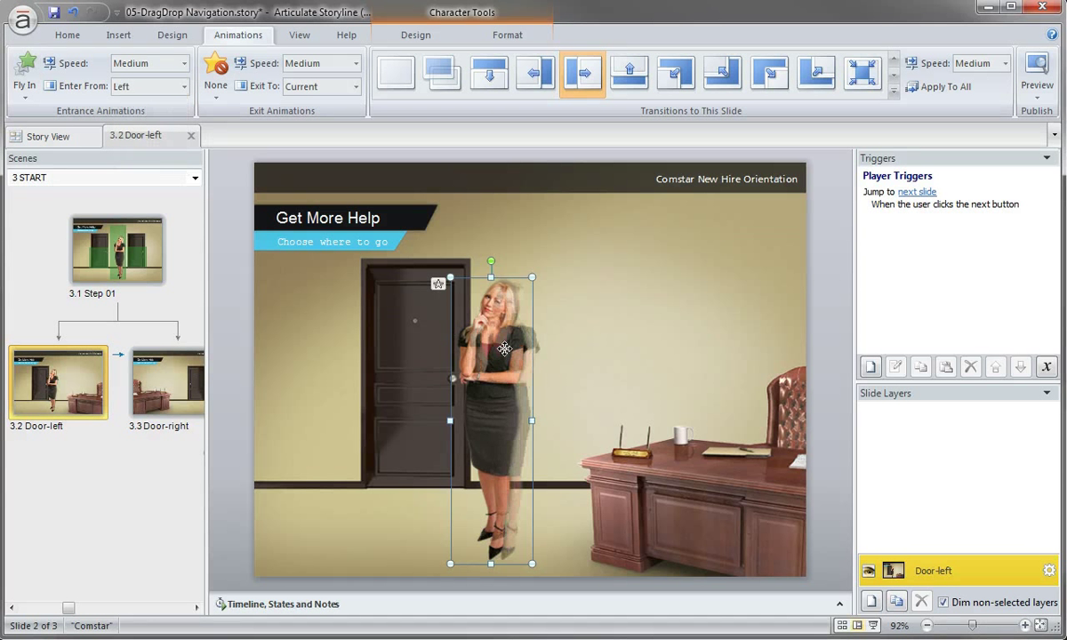
pyautogui.click(1035, 76)
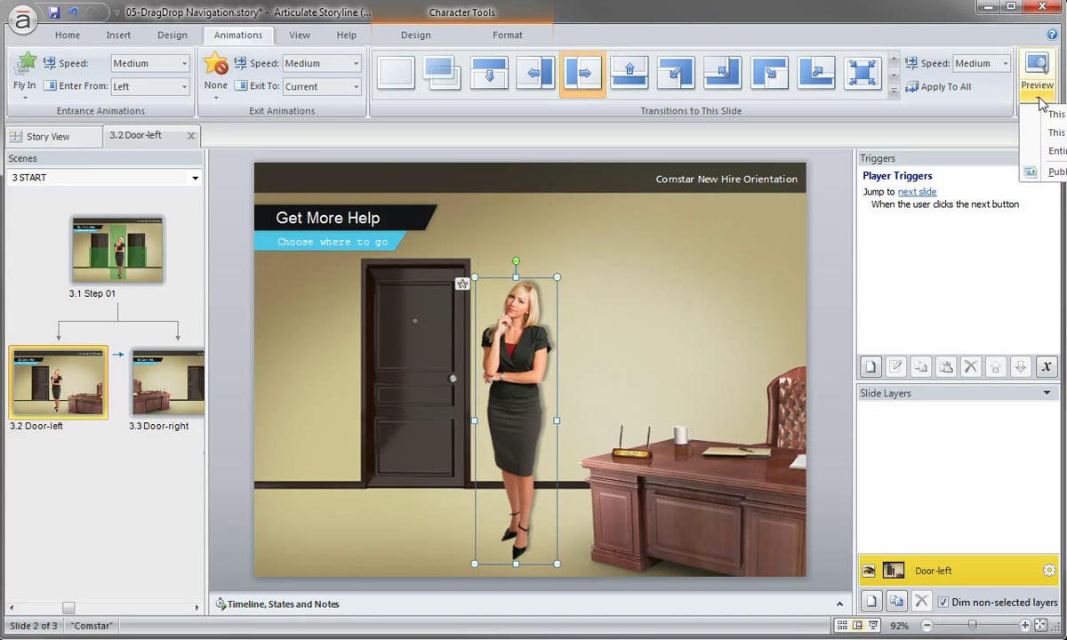
pyautogui.click(1036, 73)
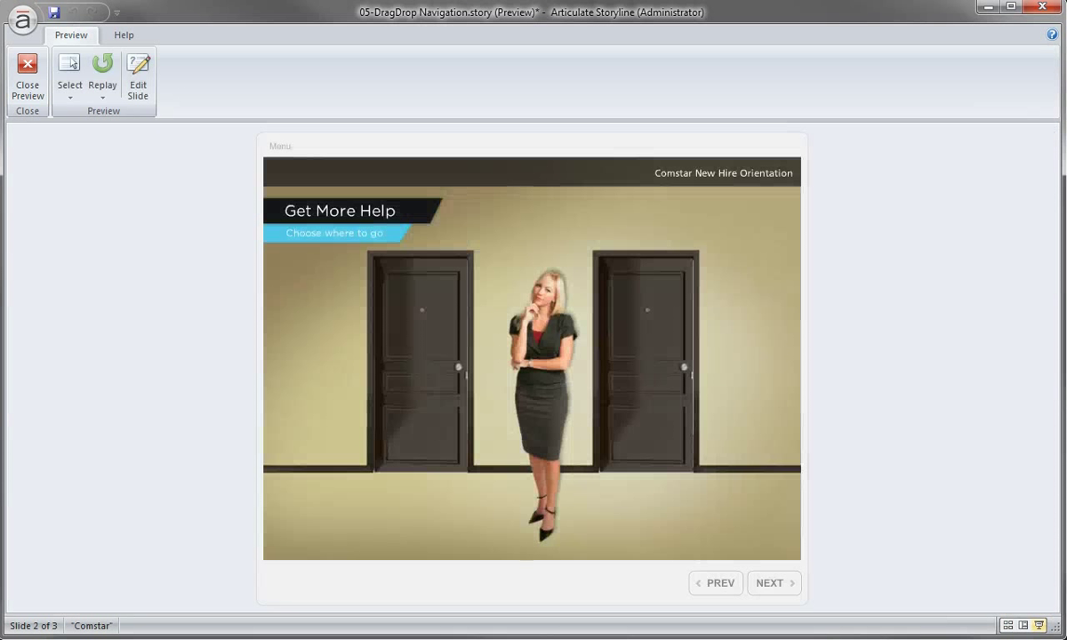
pyautogui.click(647, 347)
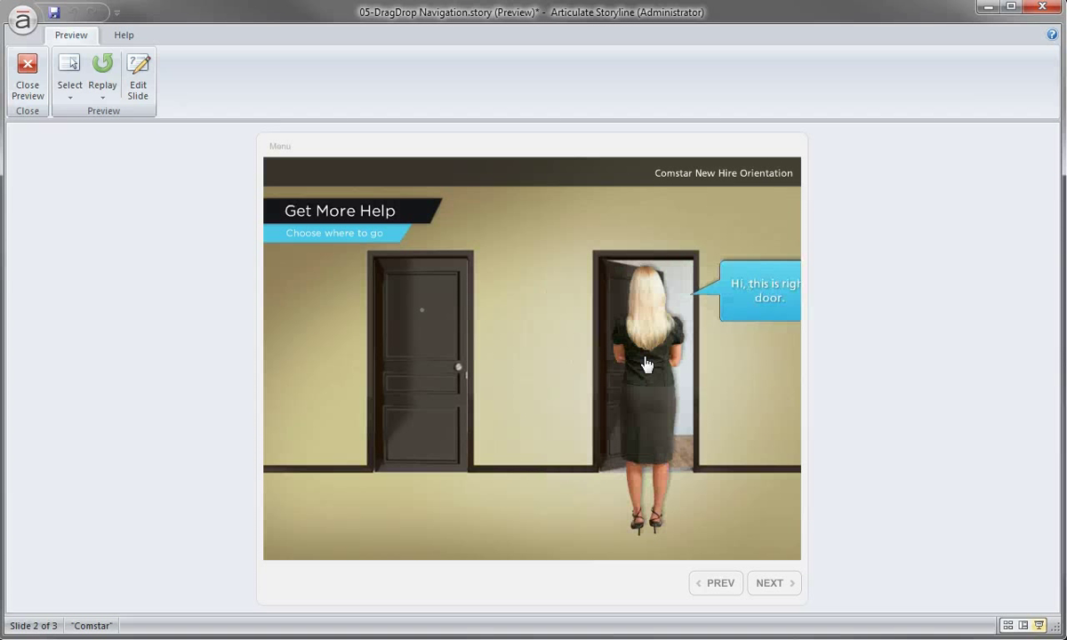